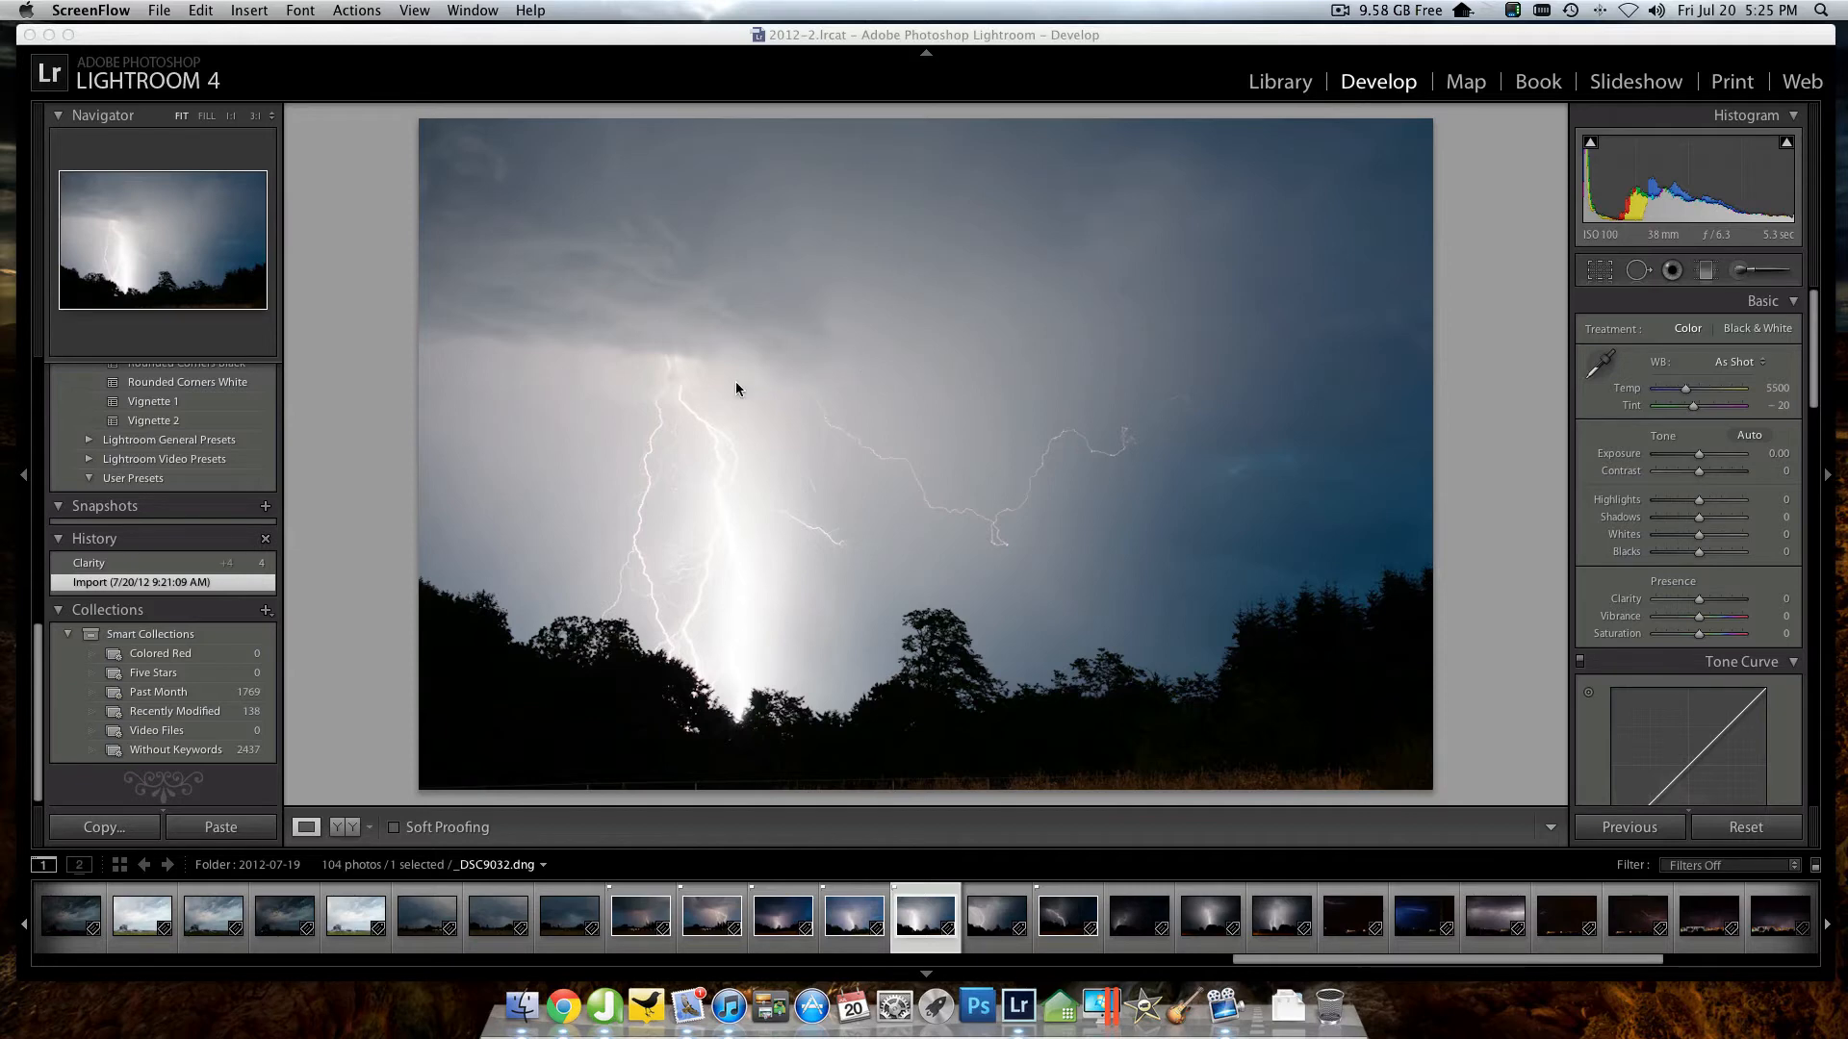
mouse_move(689, 456)
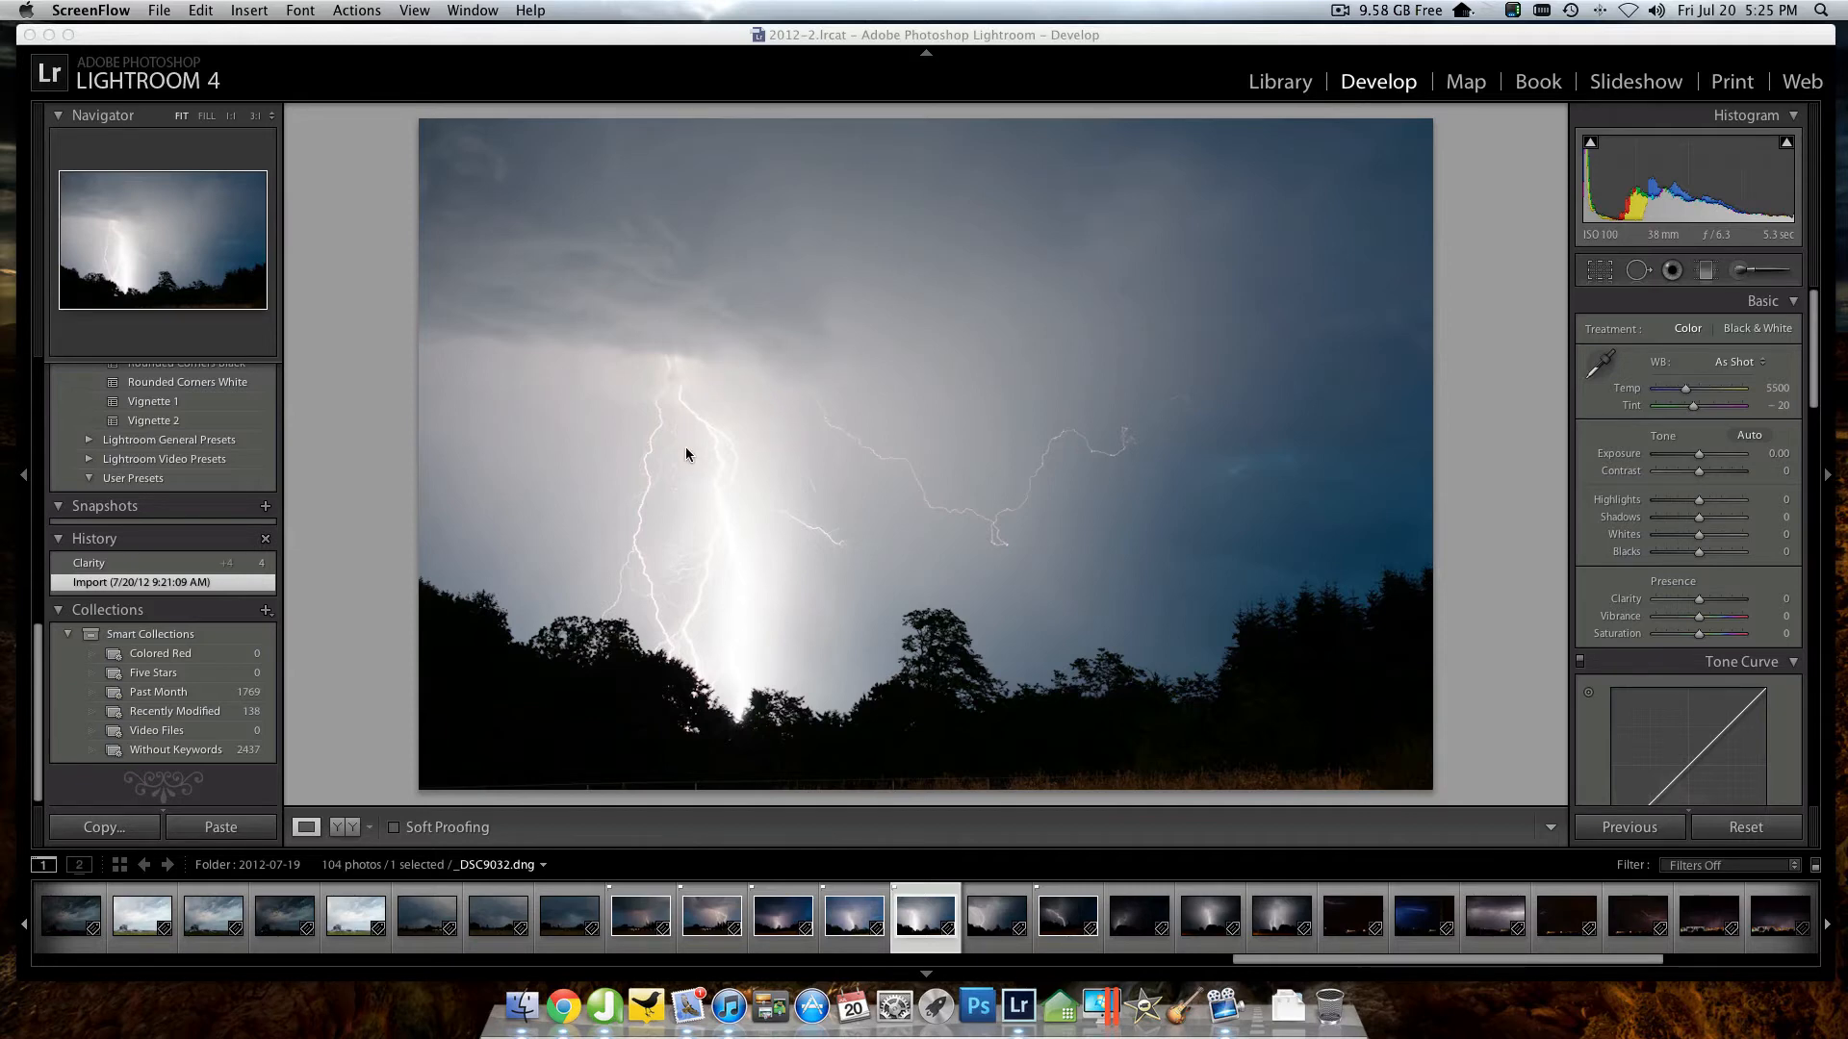
mouse_move(743, 537)
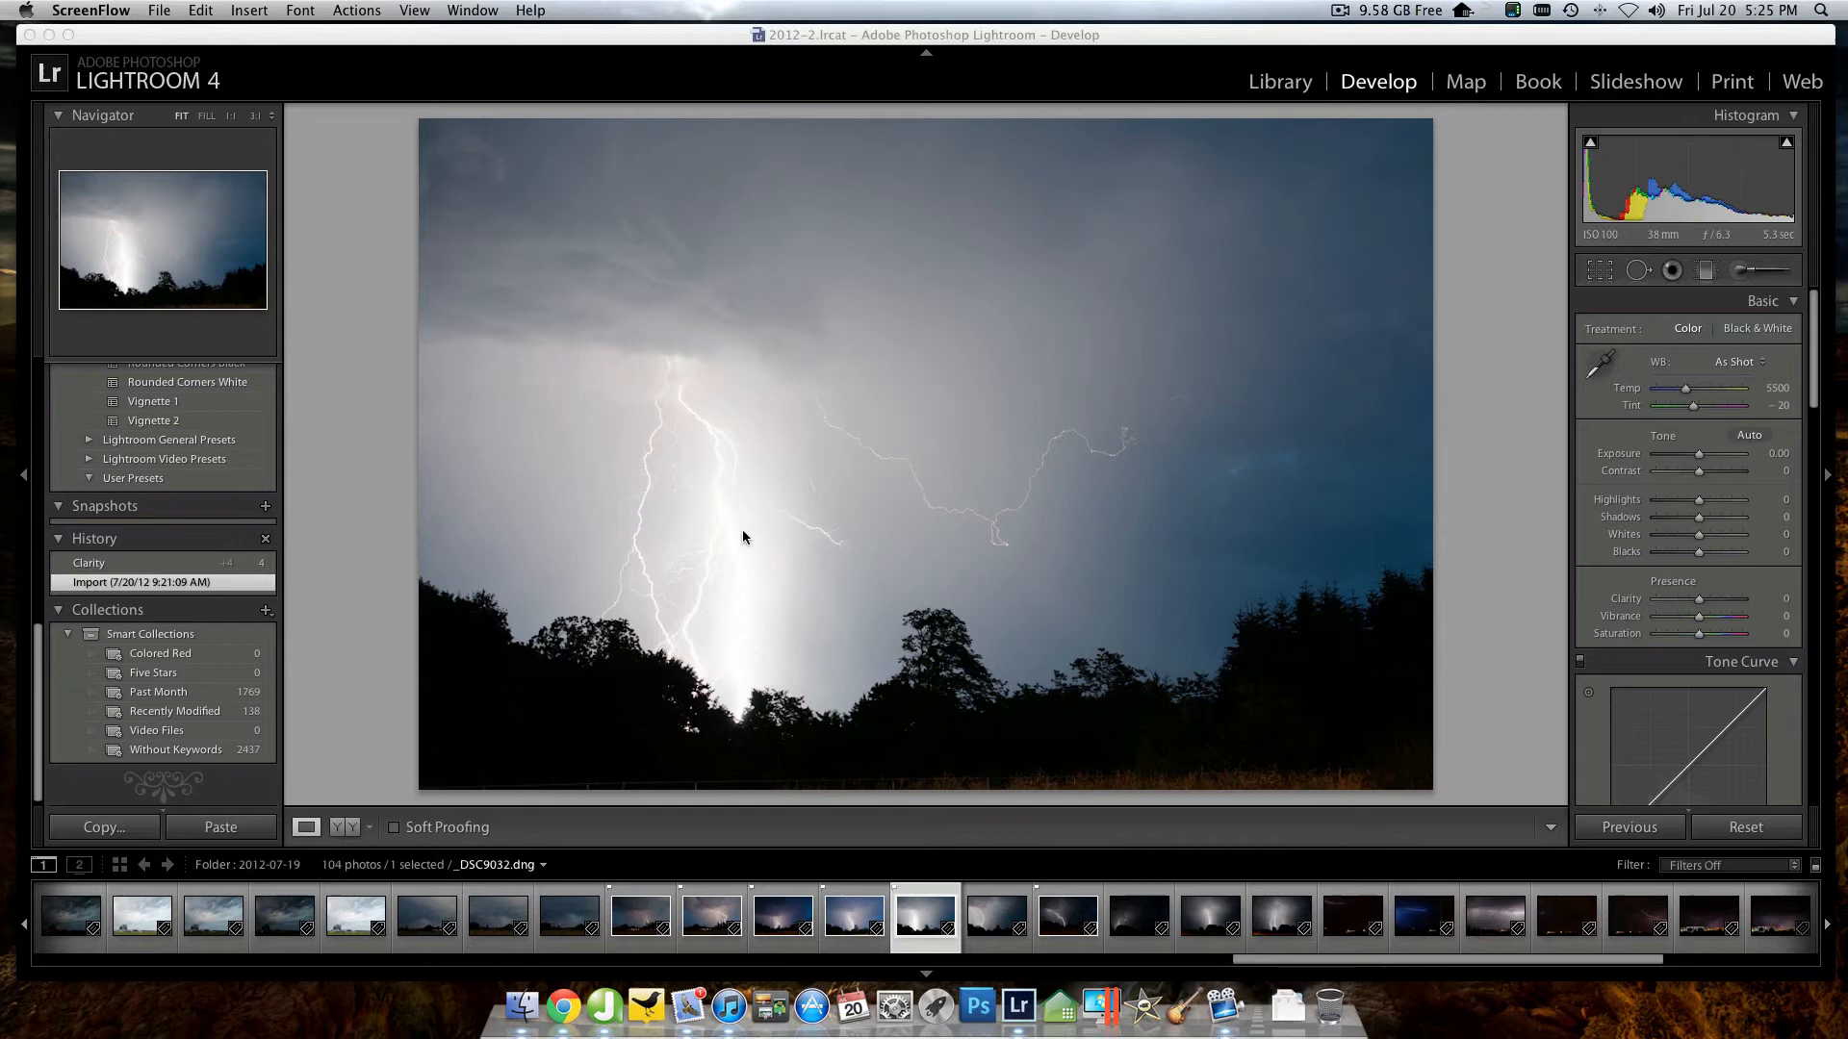
mouse_move(734, 693)
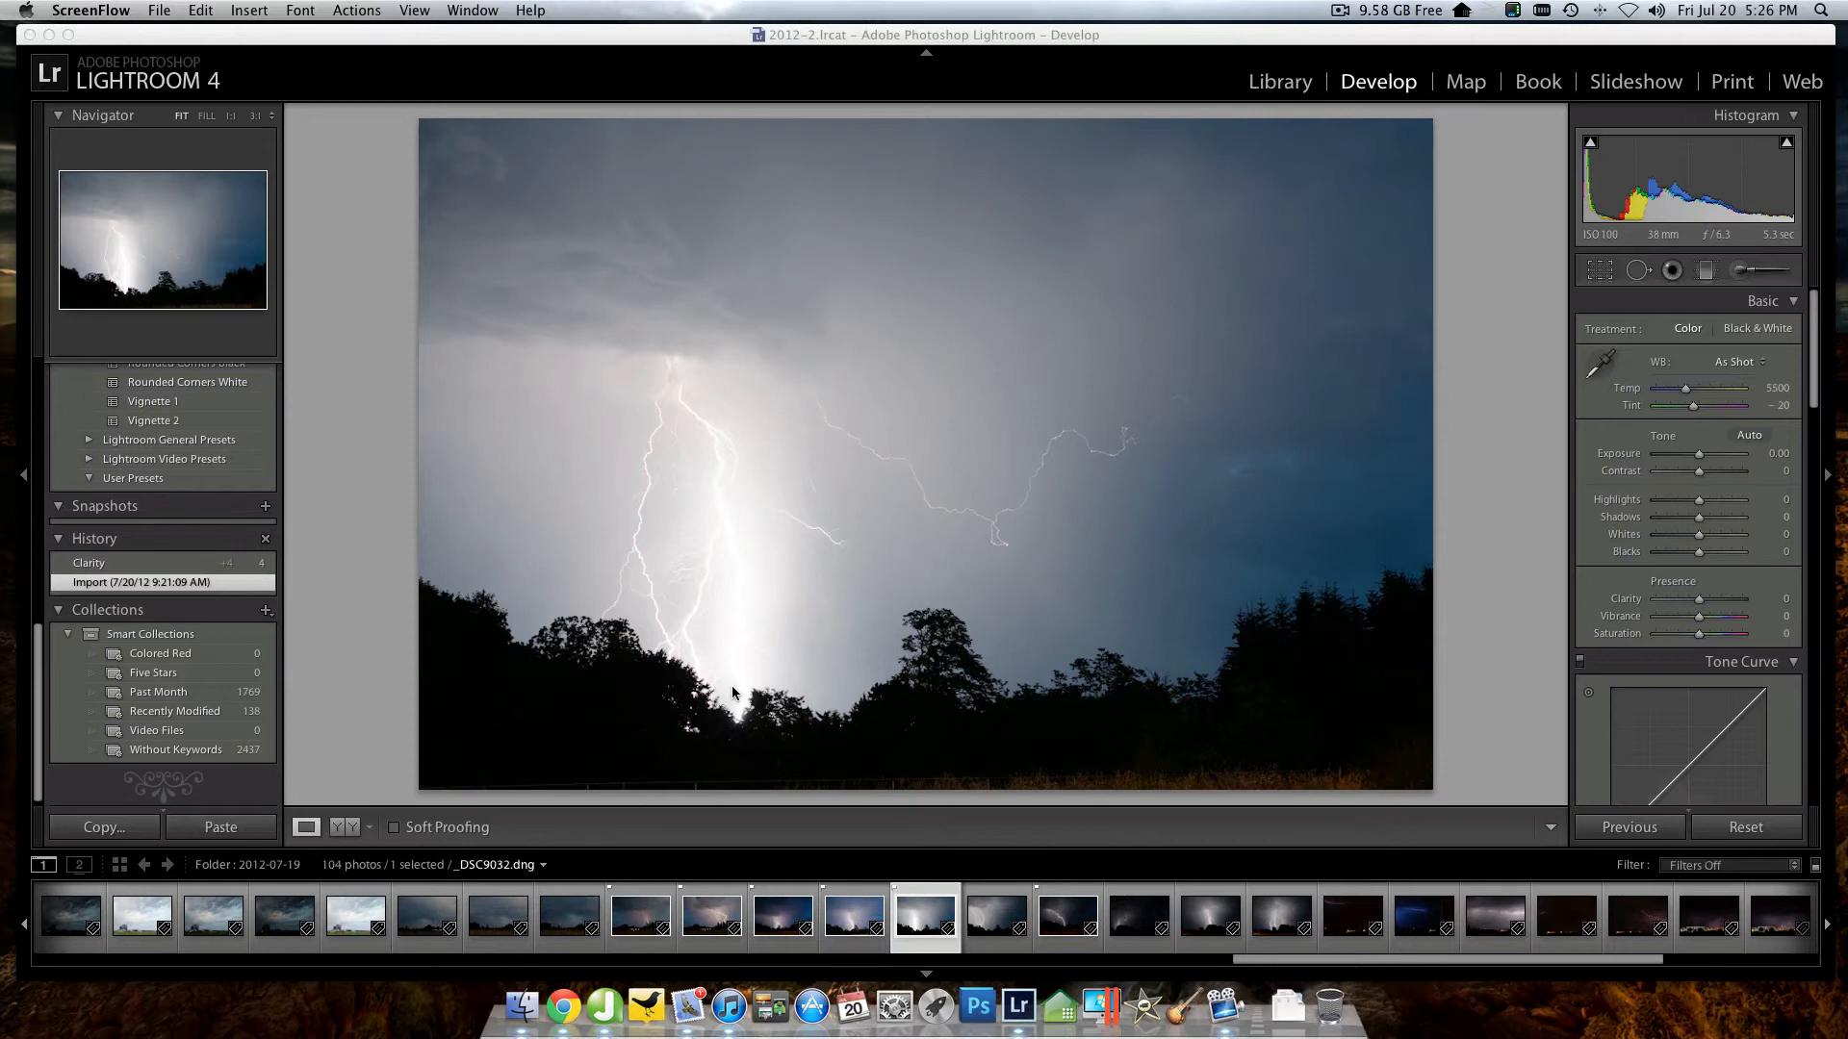
mouse_move(728, 693)
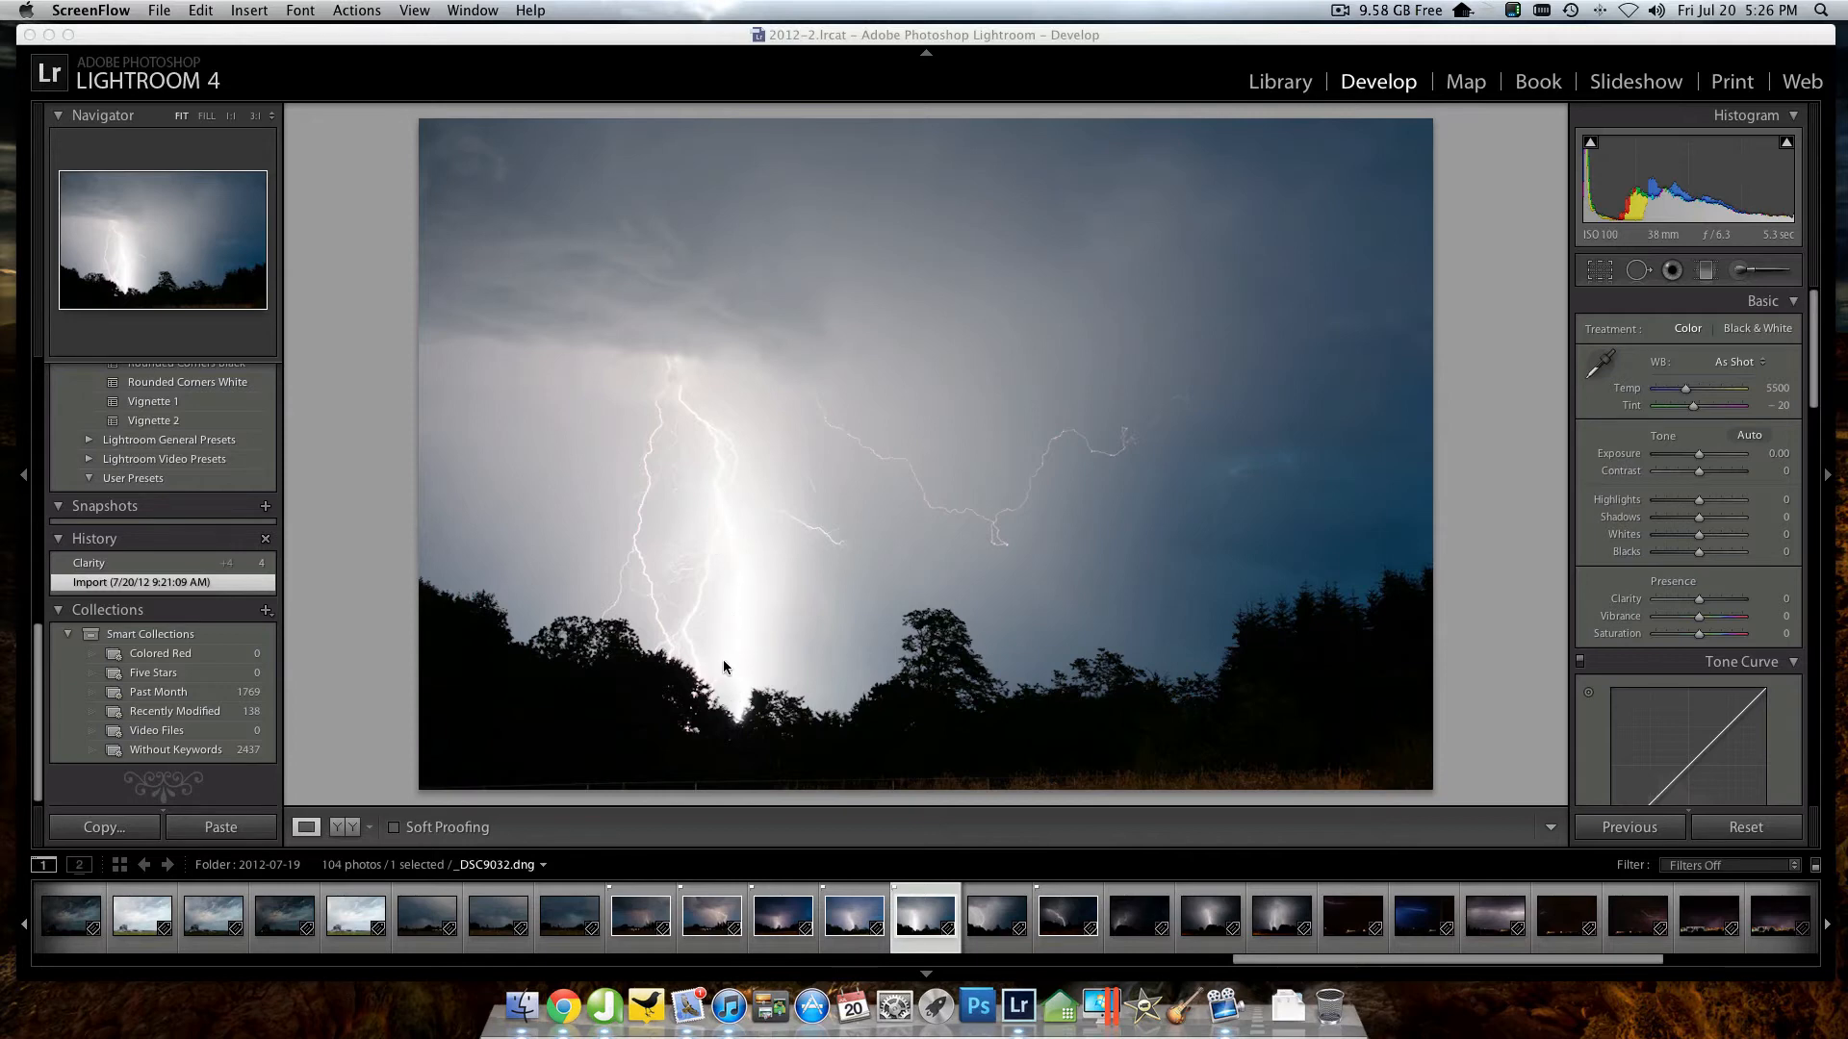
mouse_move(718, 527)
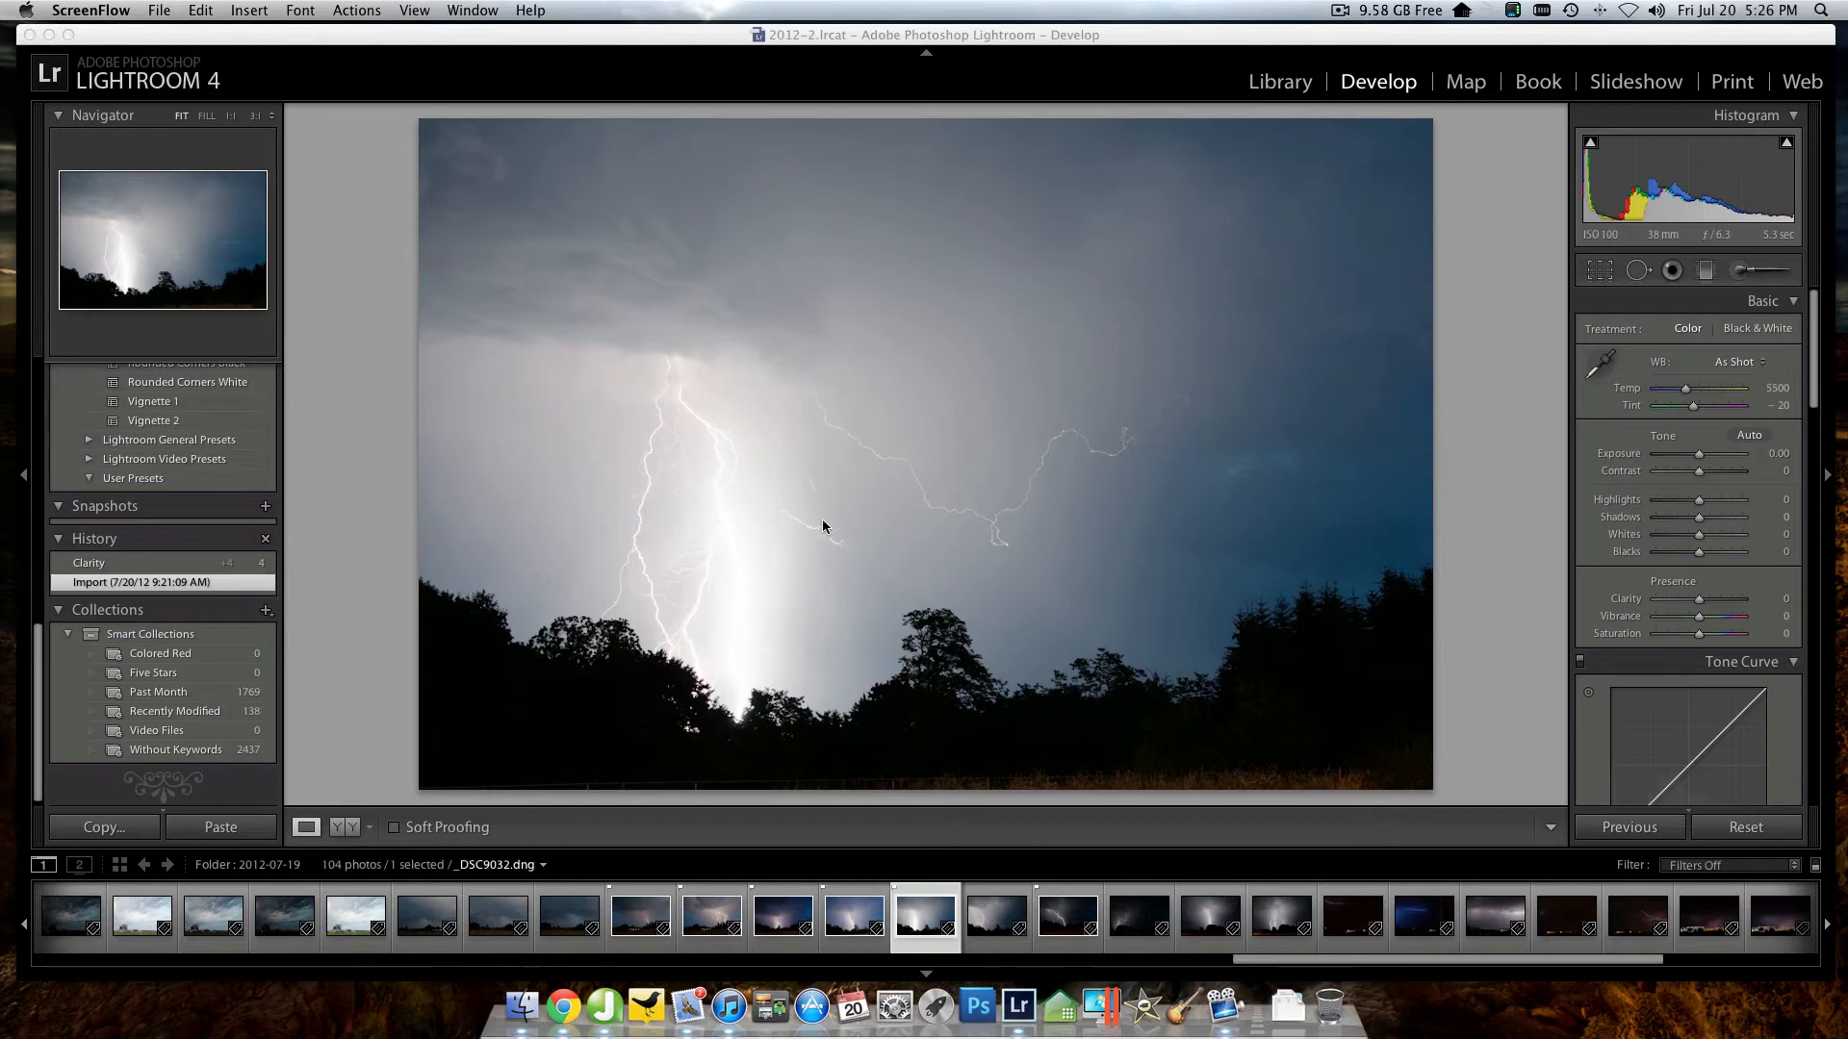
mouse_move(1811, 596)
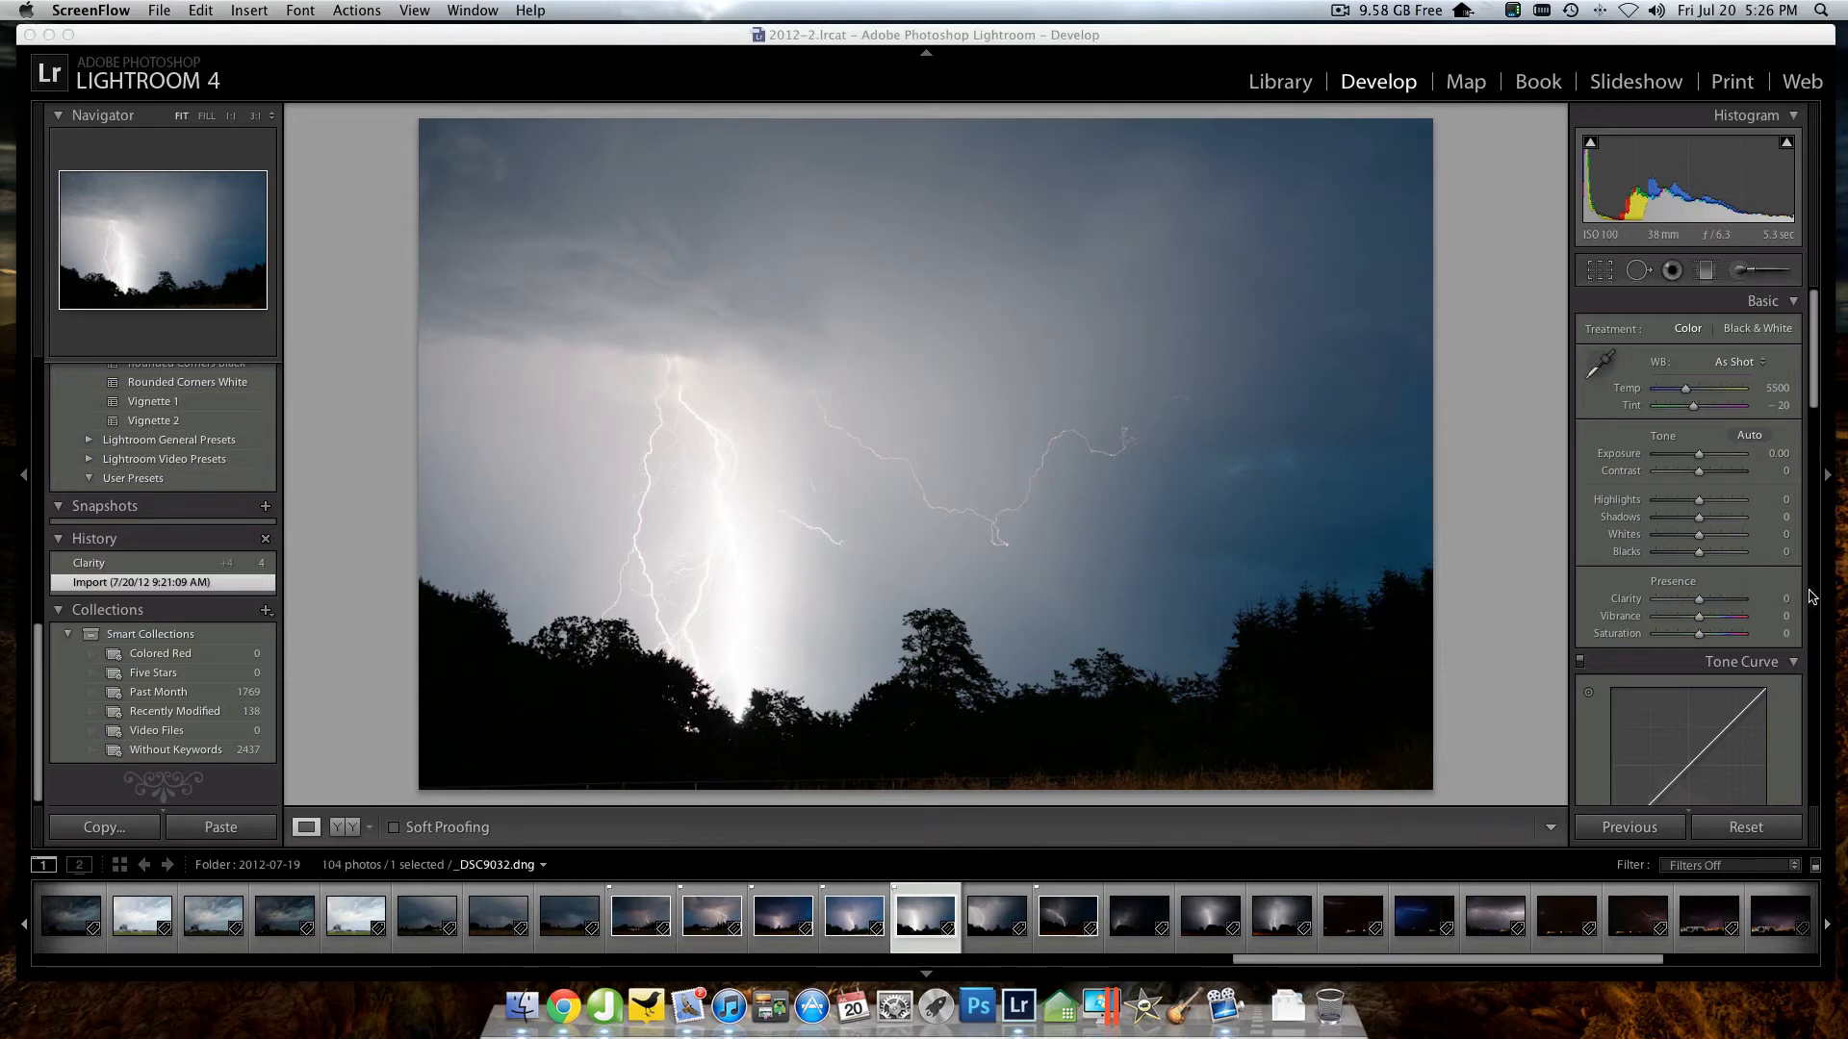
mouse_move(1783, 622)
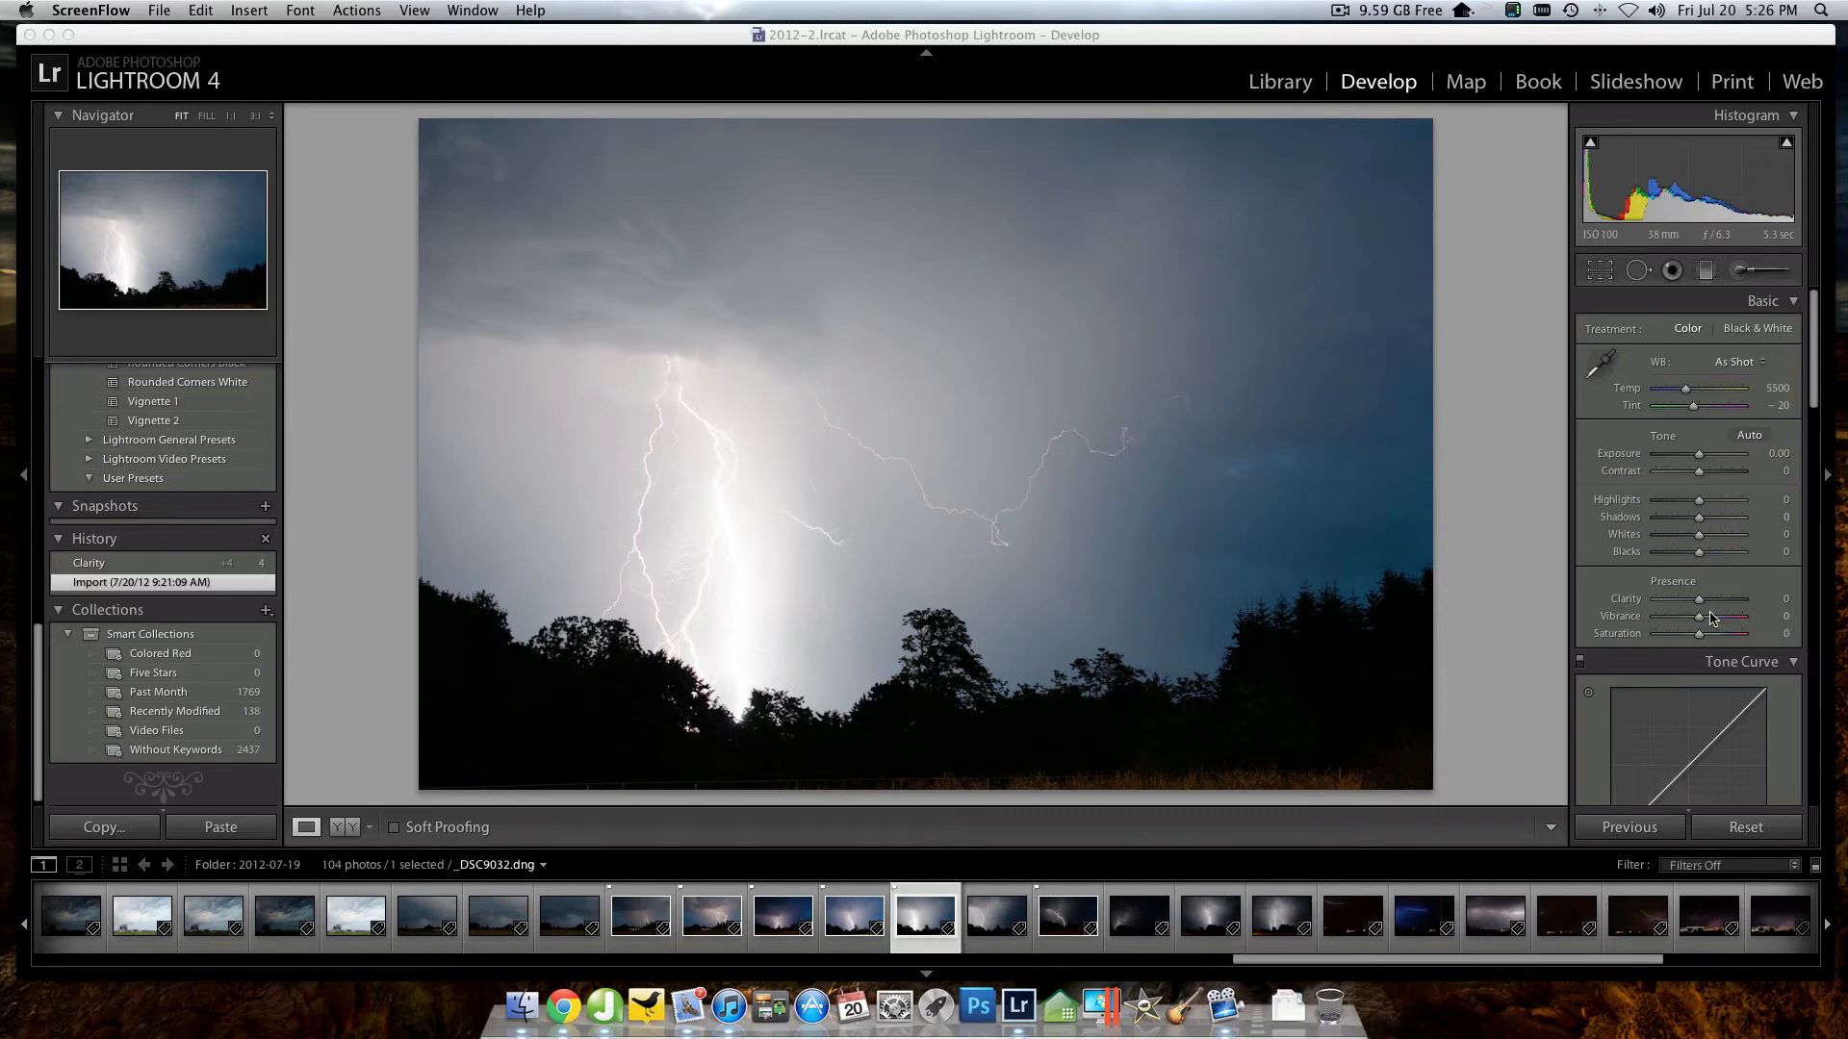
mouse_move(1706, 608)
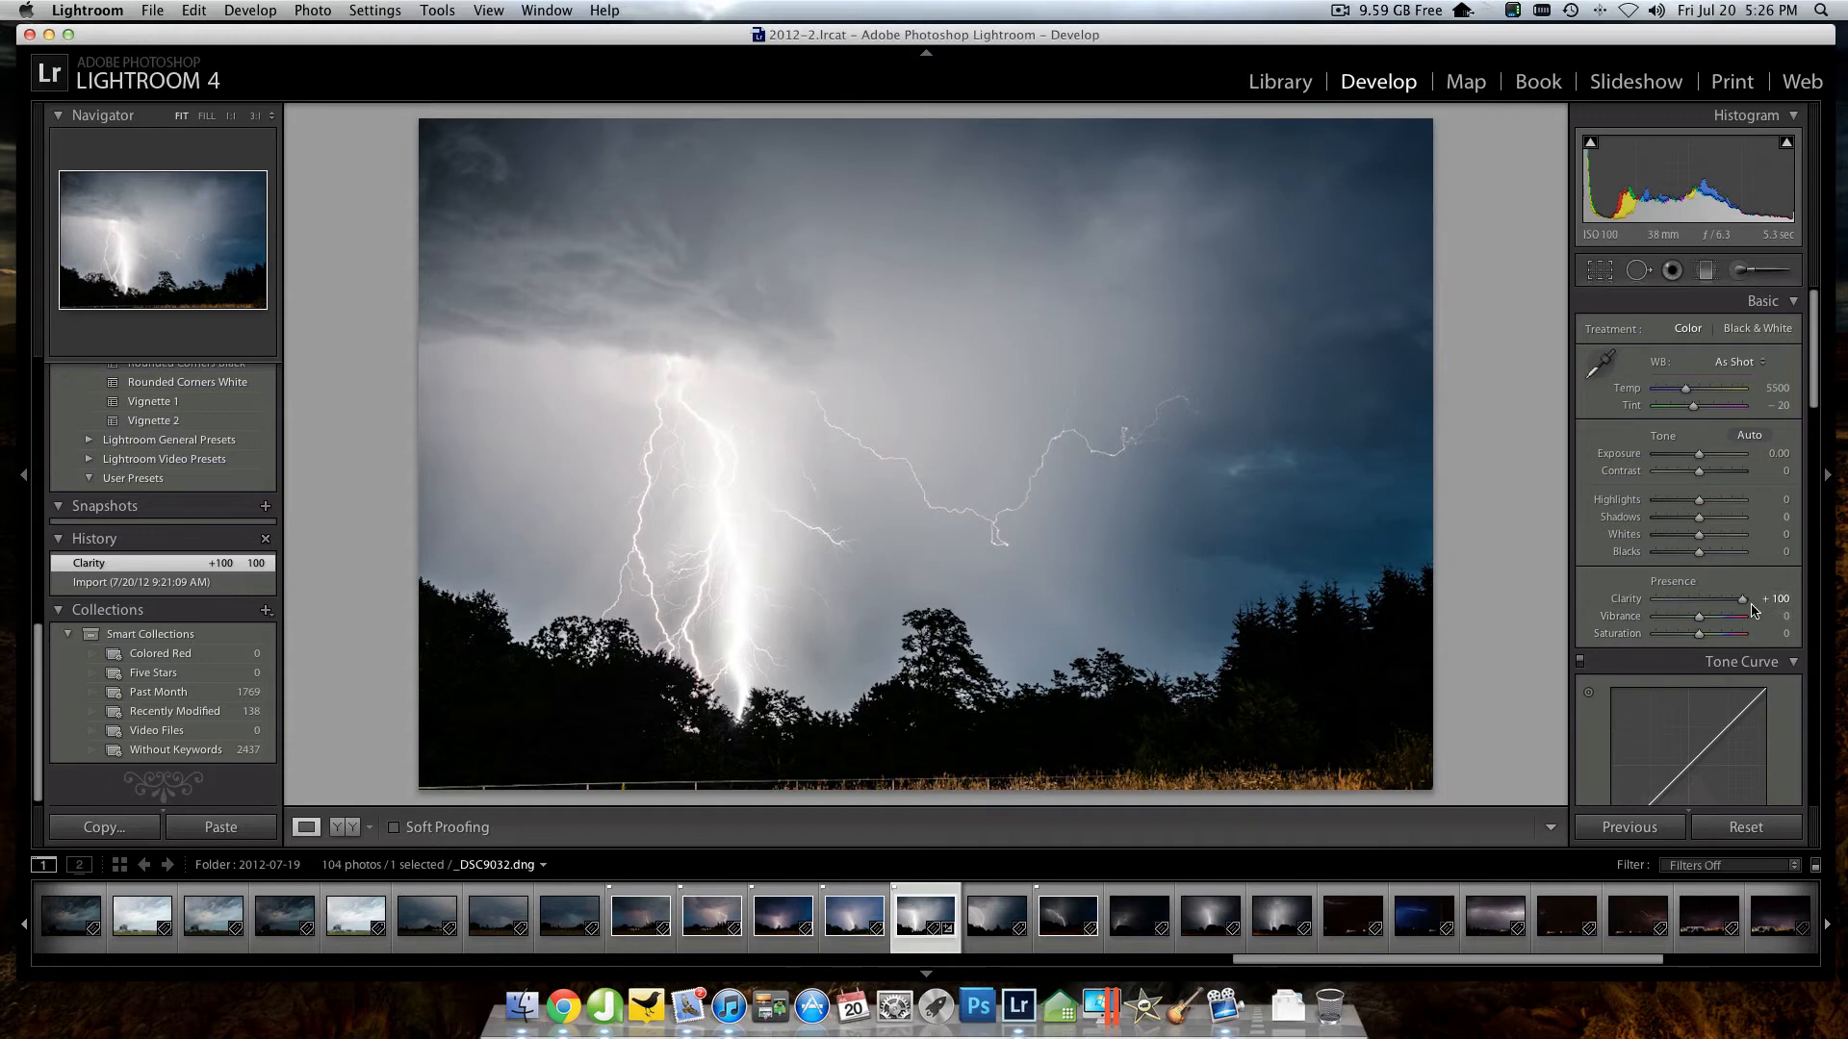
- Trial Clarity at its maximum and lower values, then settle it at +53
drag(1749, 598, 1700, 598)
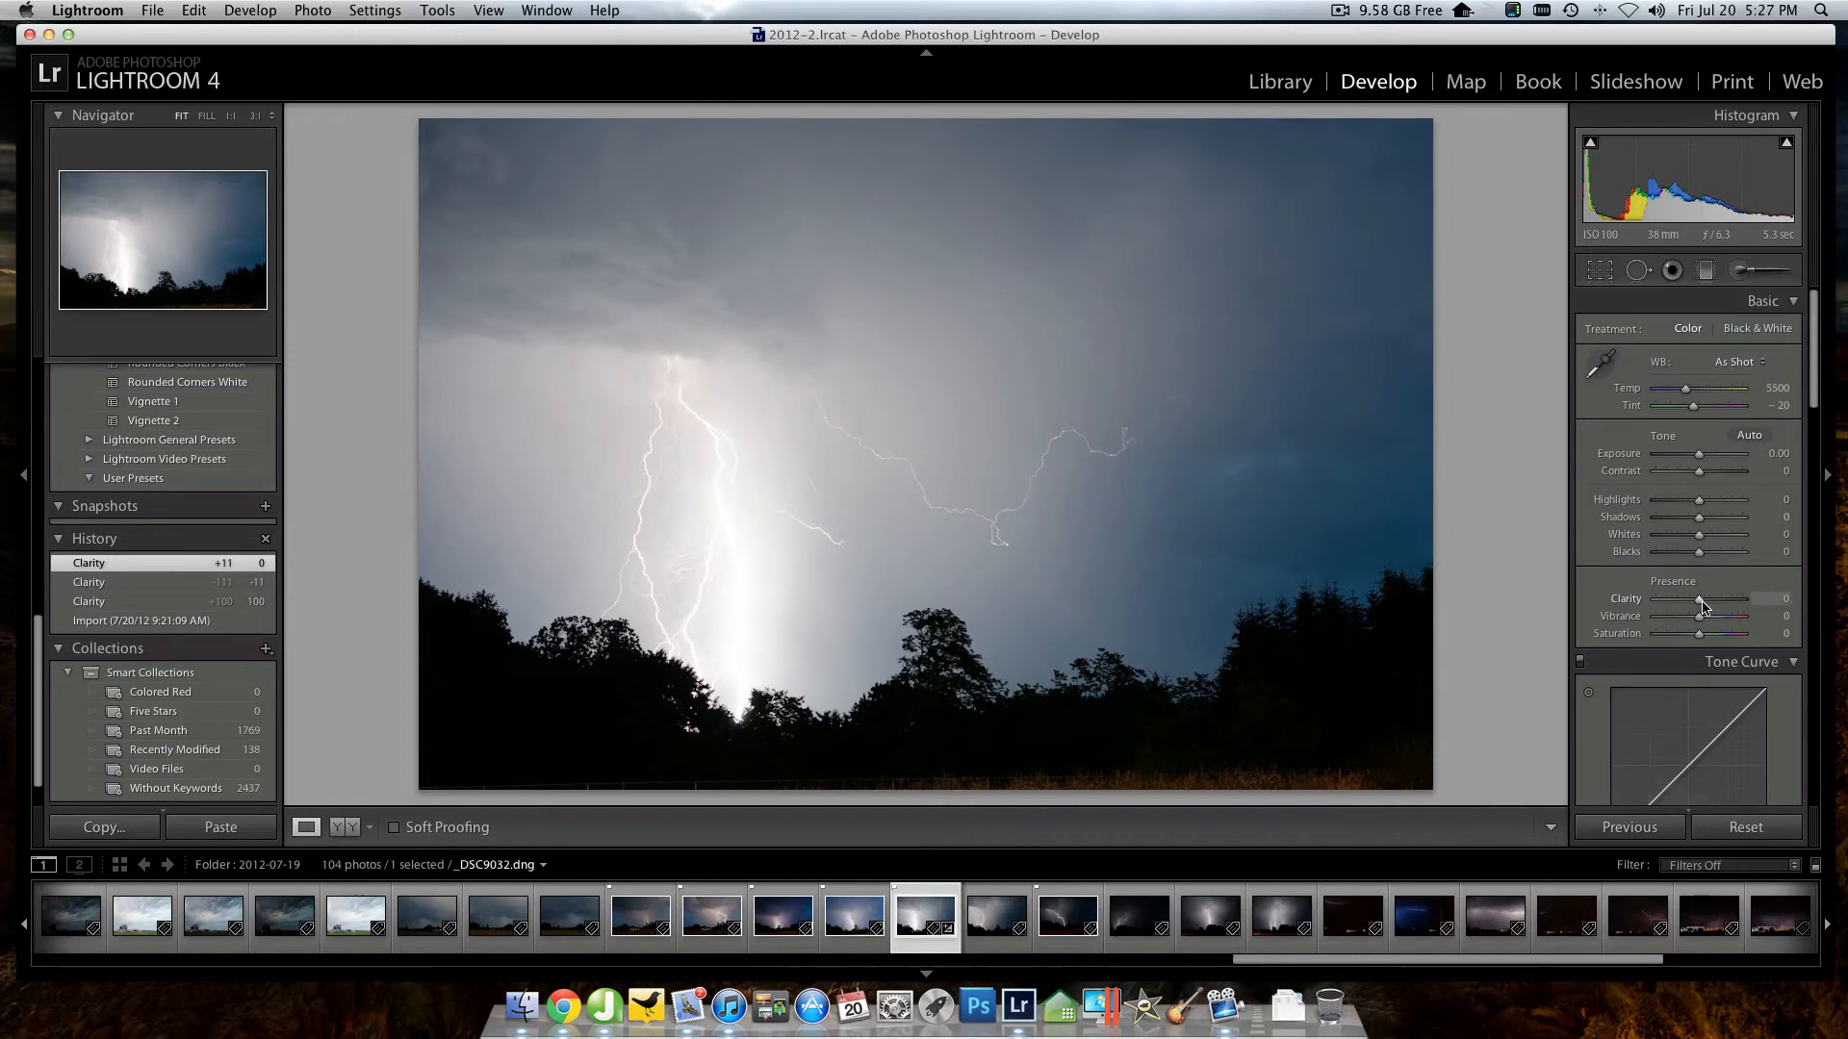
drag(1700, 599, 1755, 598)
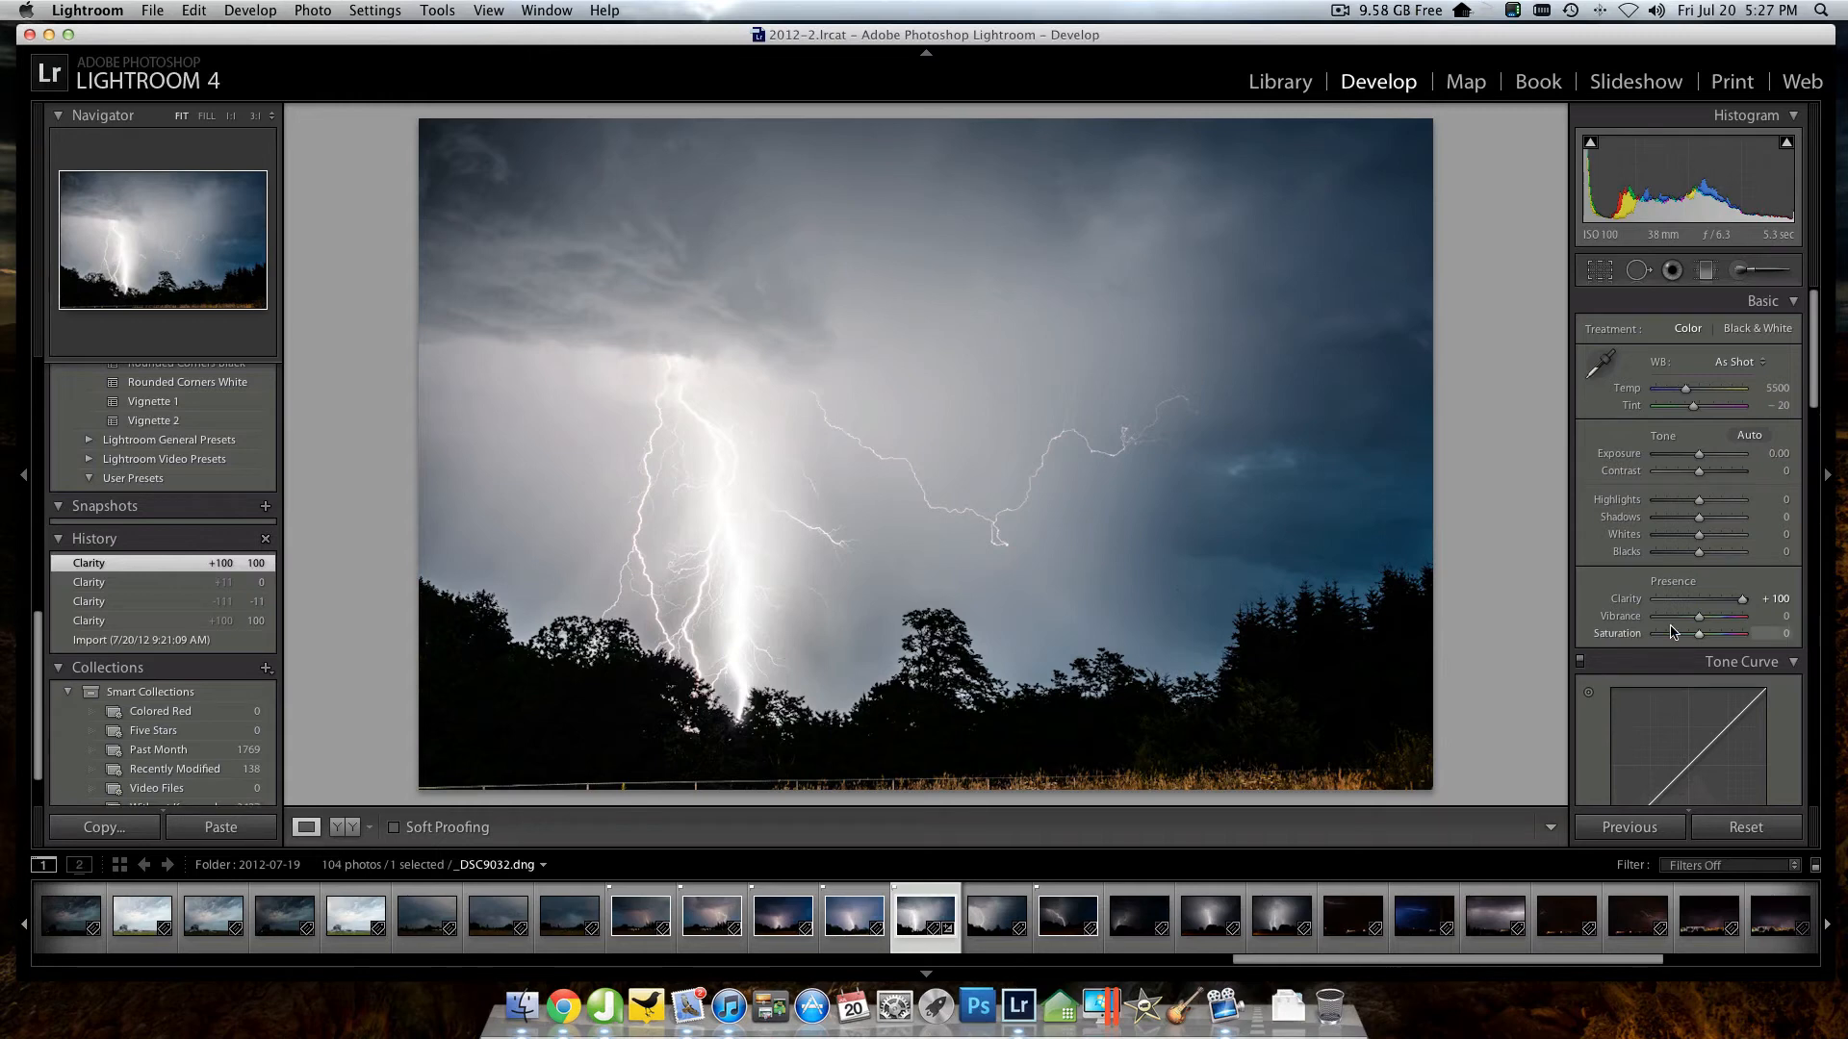
mouse_move(853, 612)
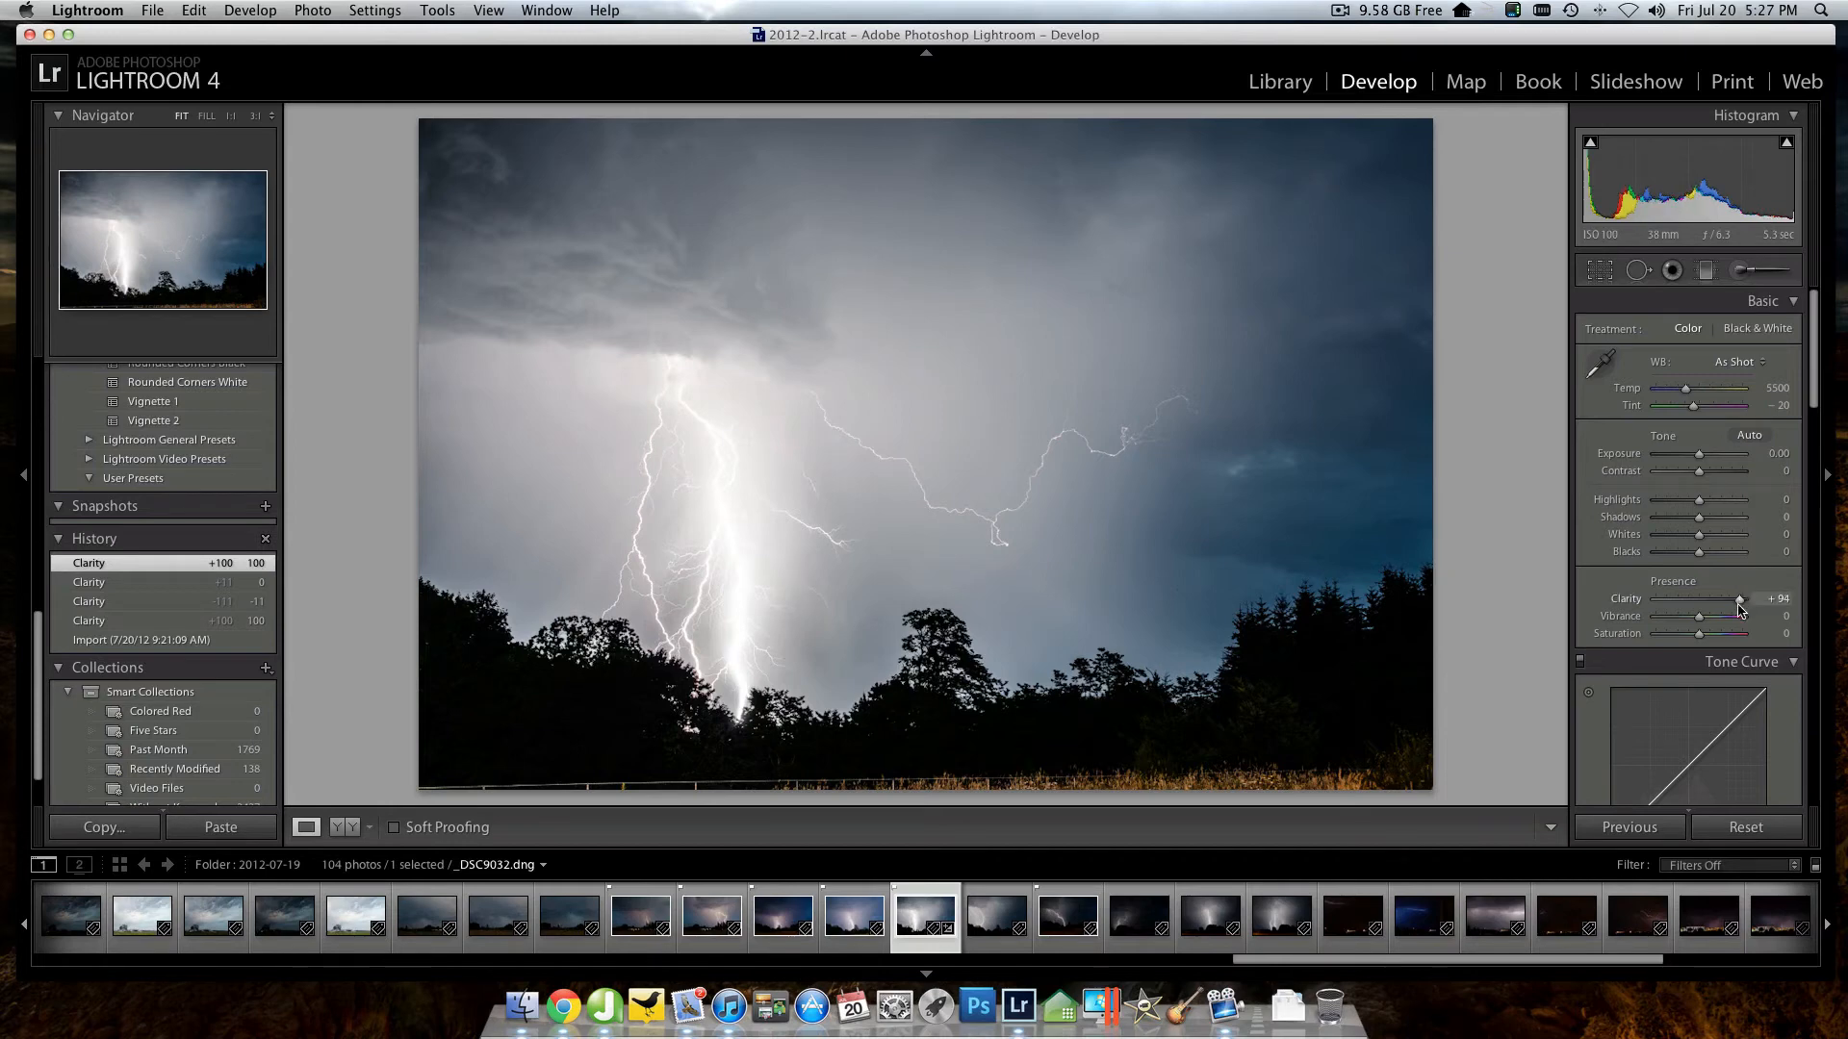
drag(1738, 601, 1720, 601)
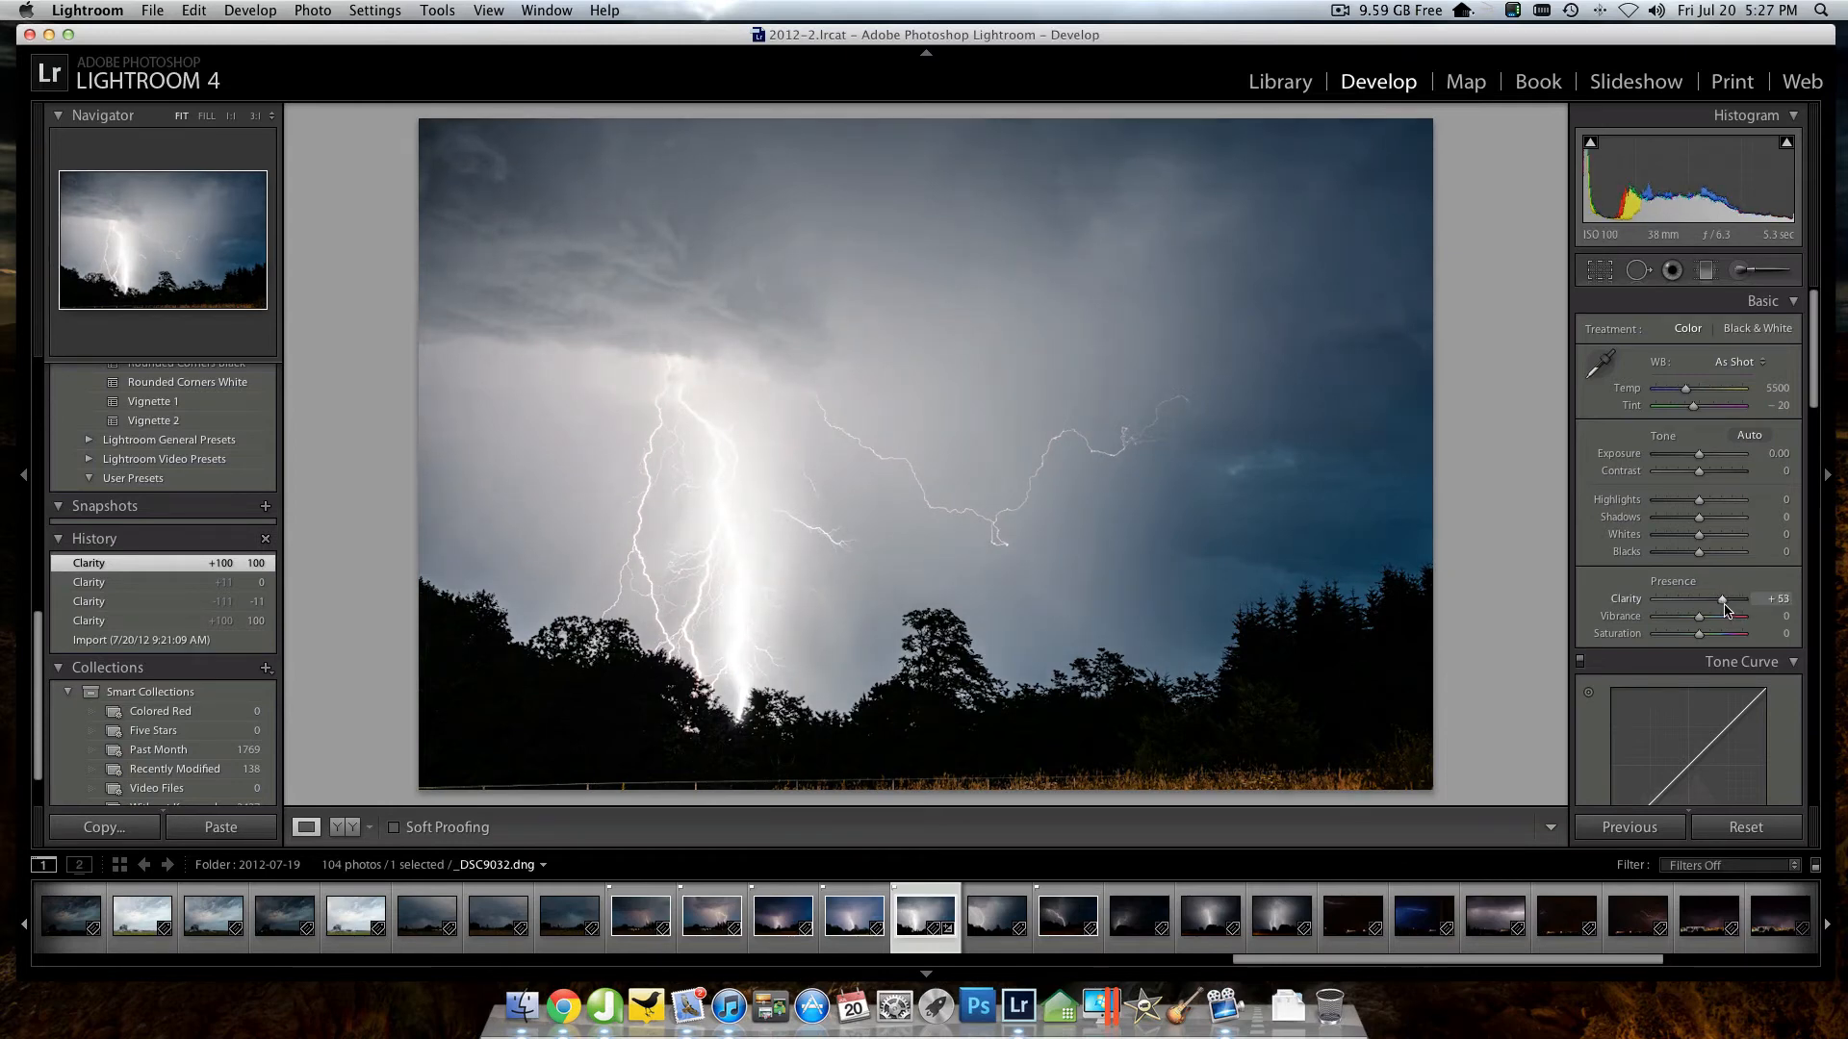
drag(1756, 601, 1720, 601)
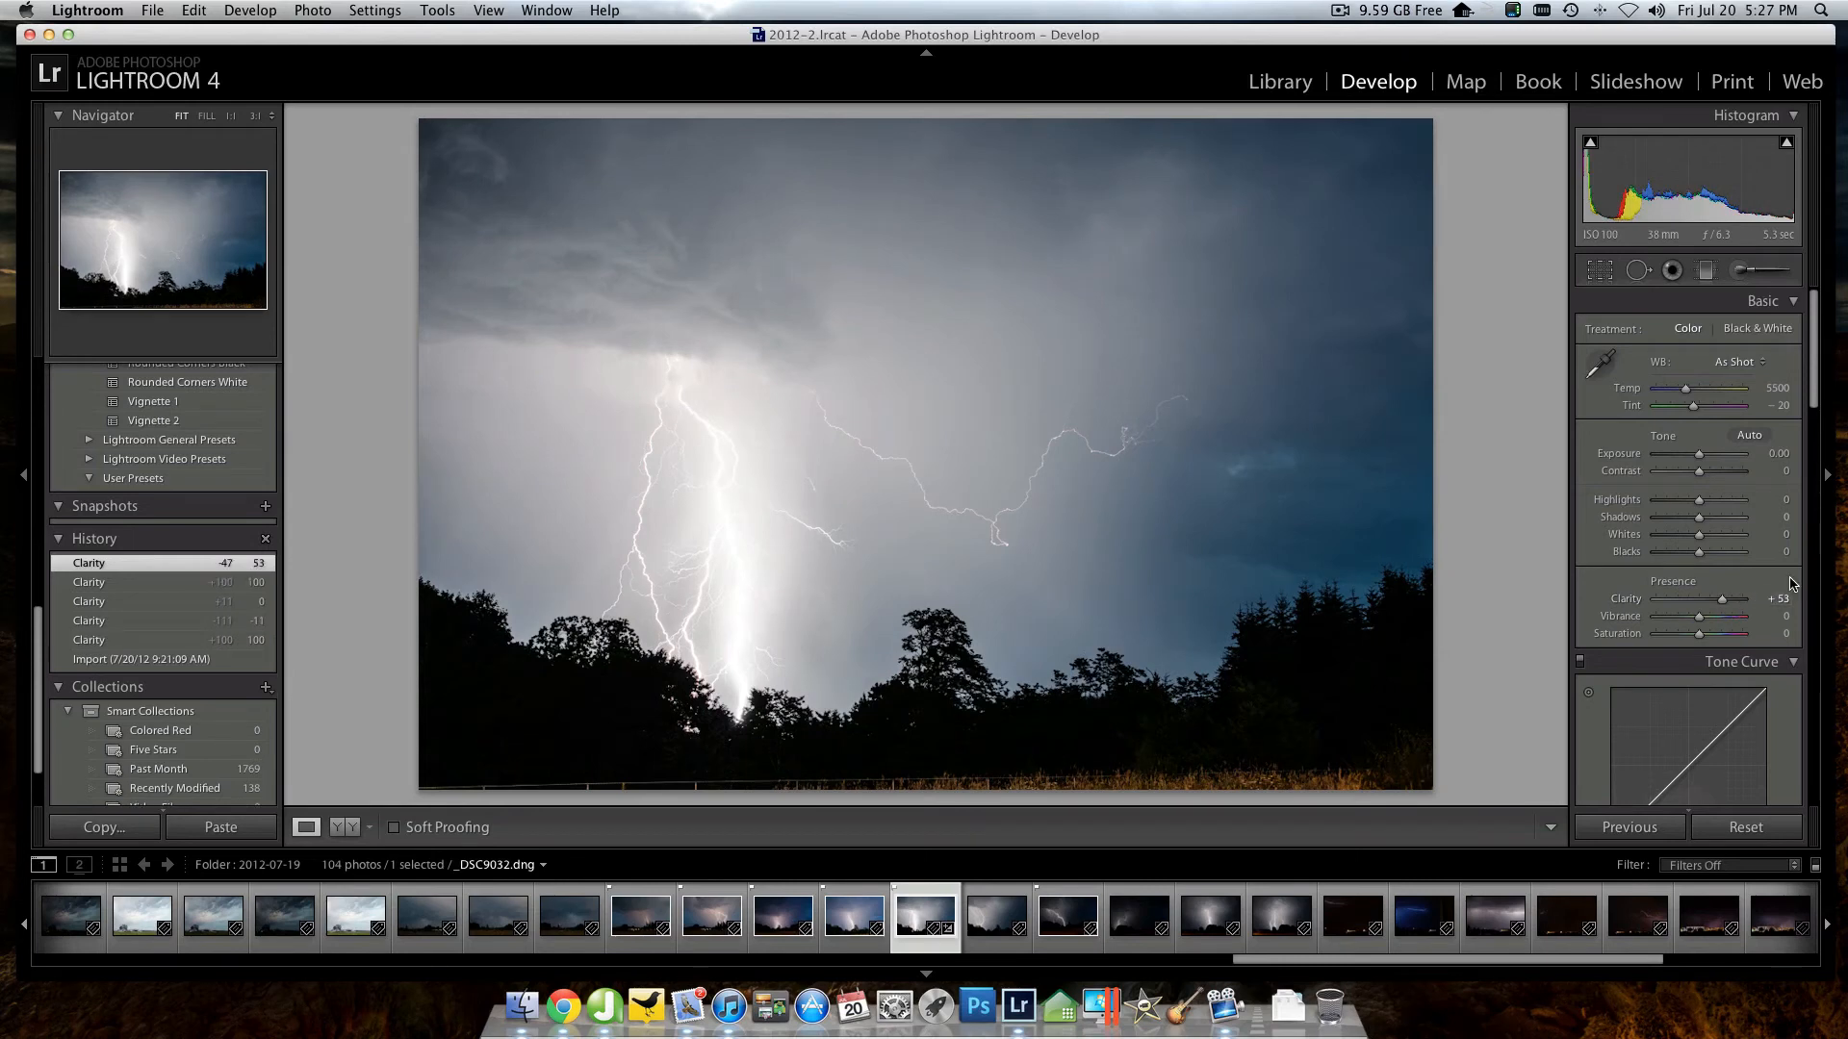
mouse_move(1638, 489)
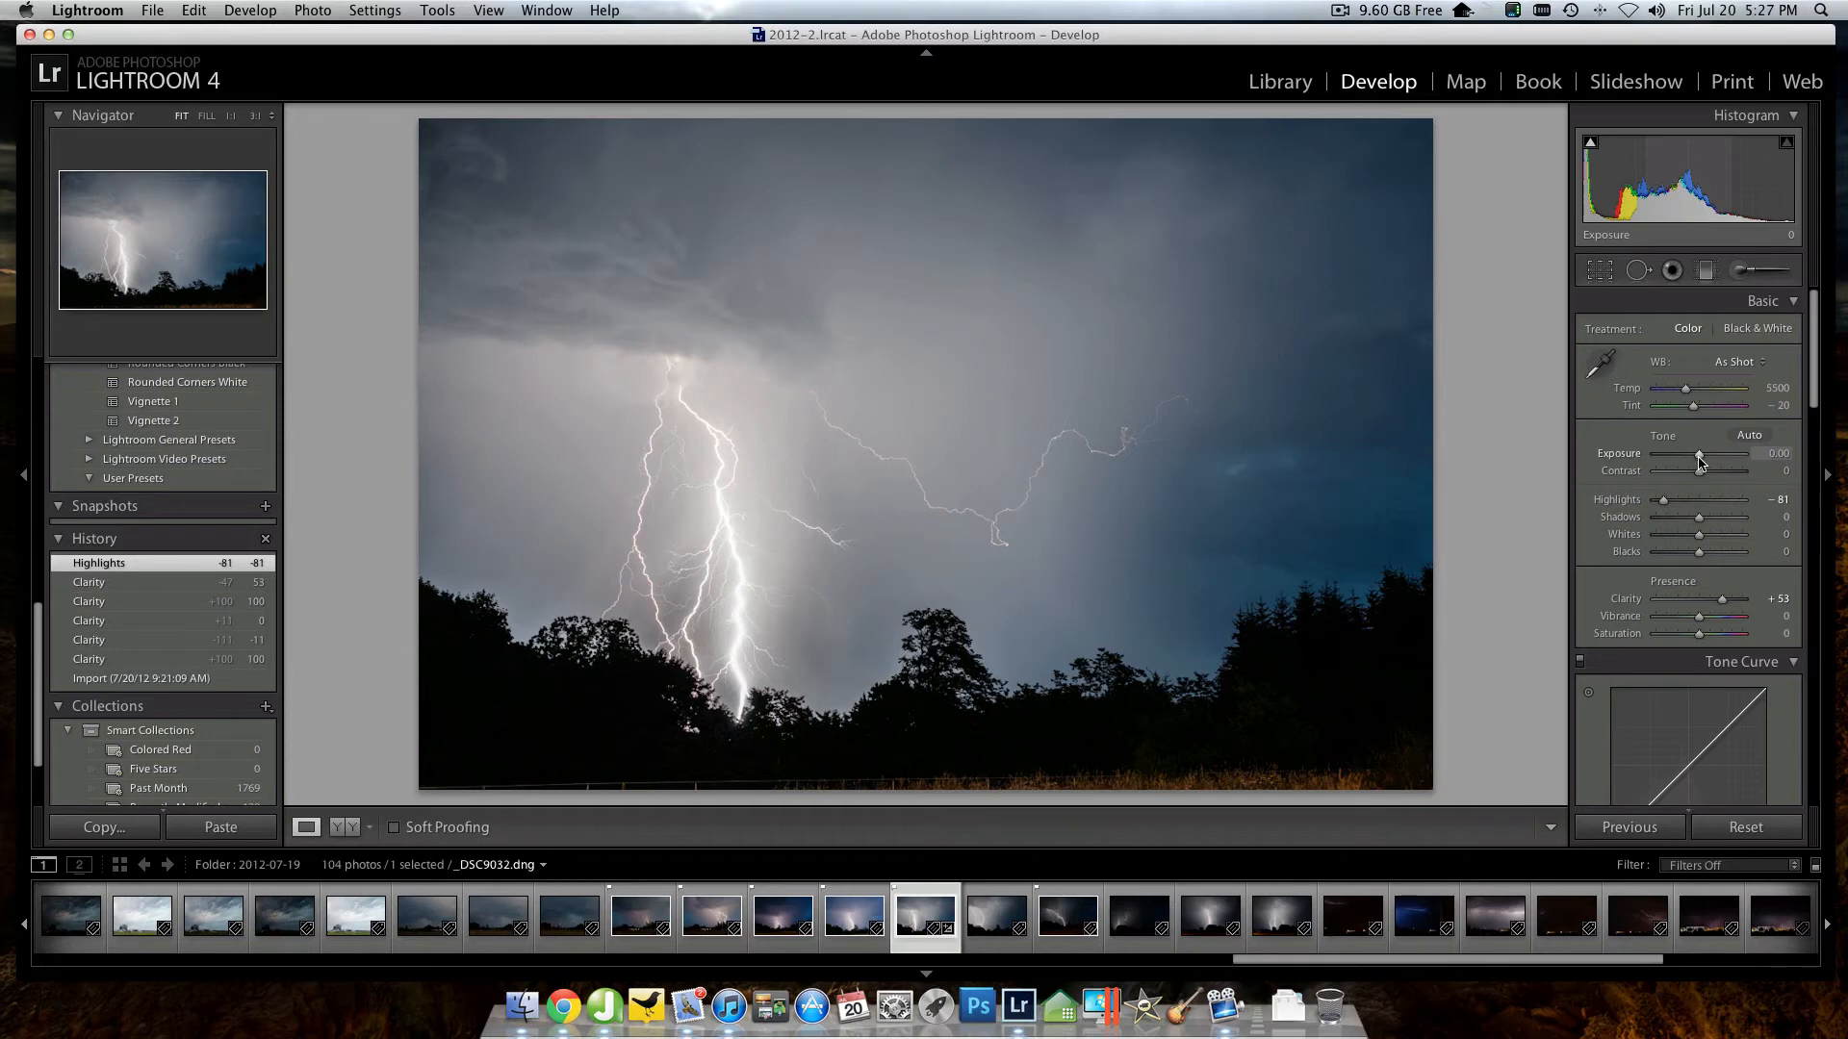
- Lower Exposure to about -0.90 to darken the storm clouds
drag(1700, 458, 1688, 458)
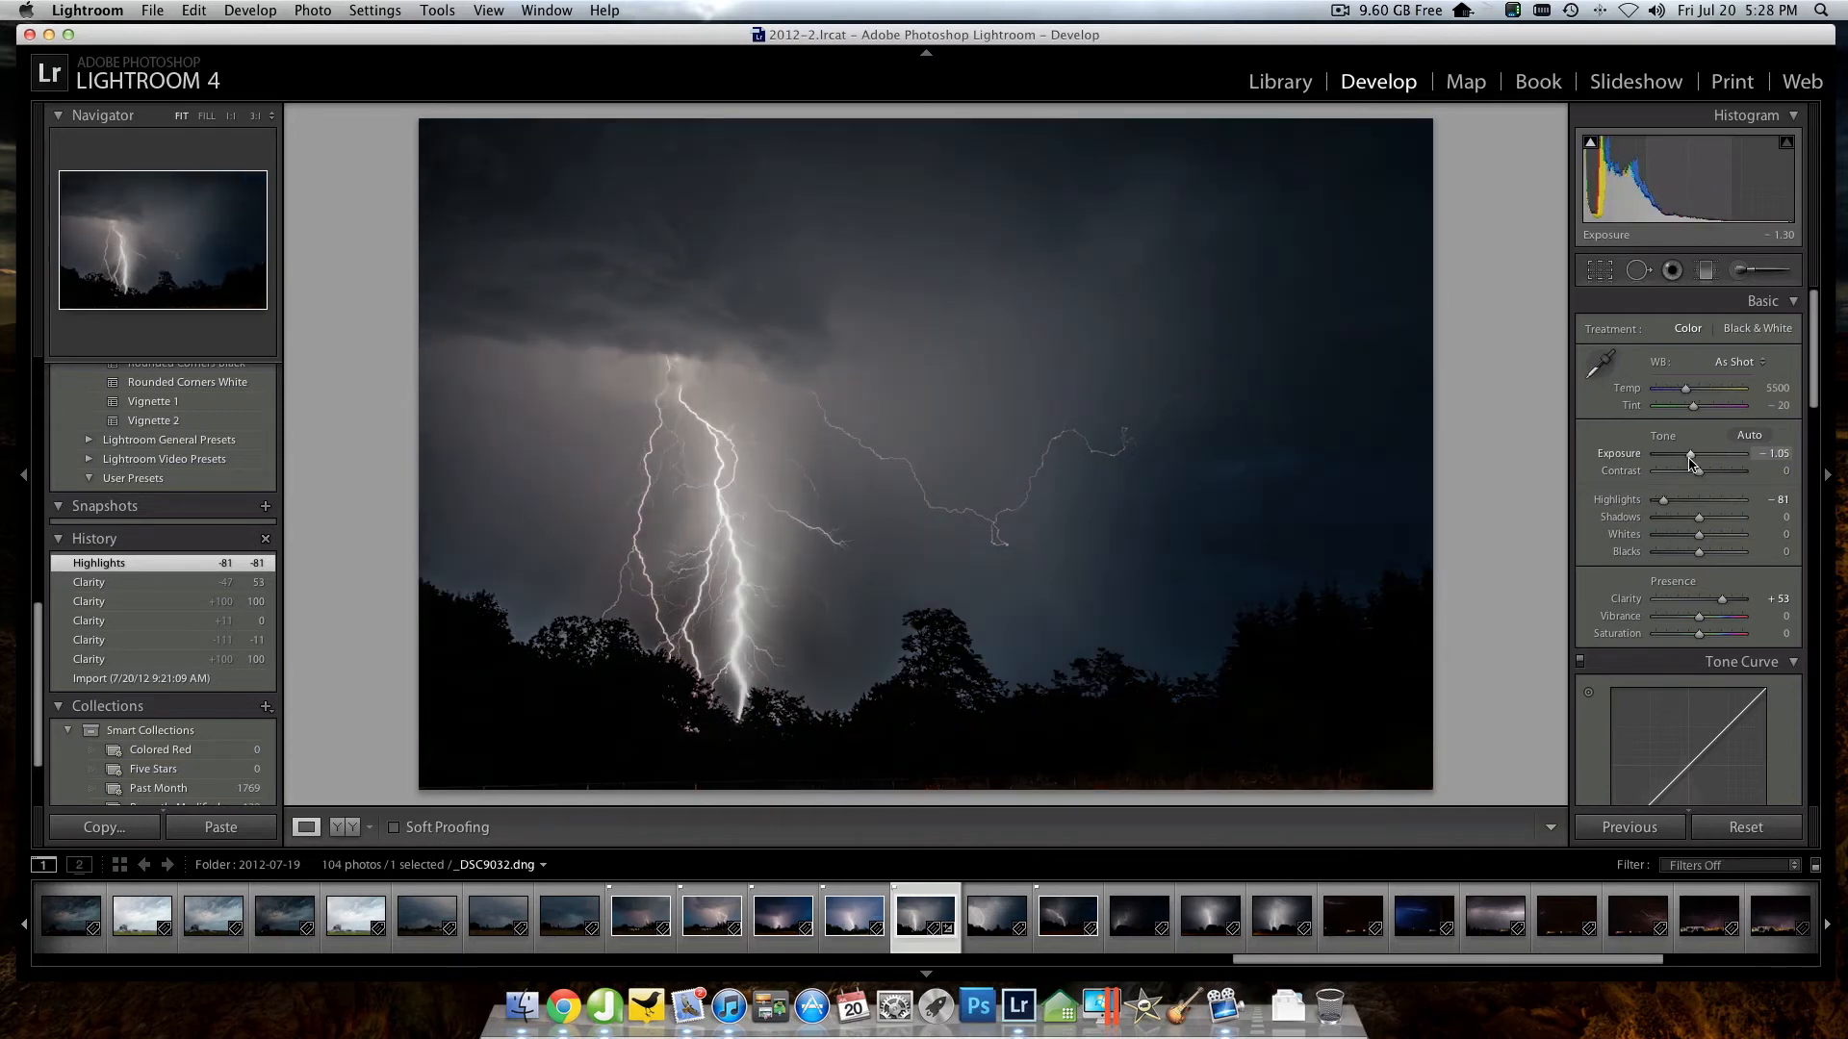
drag(1688, 458, 1694, 458)
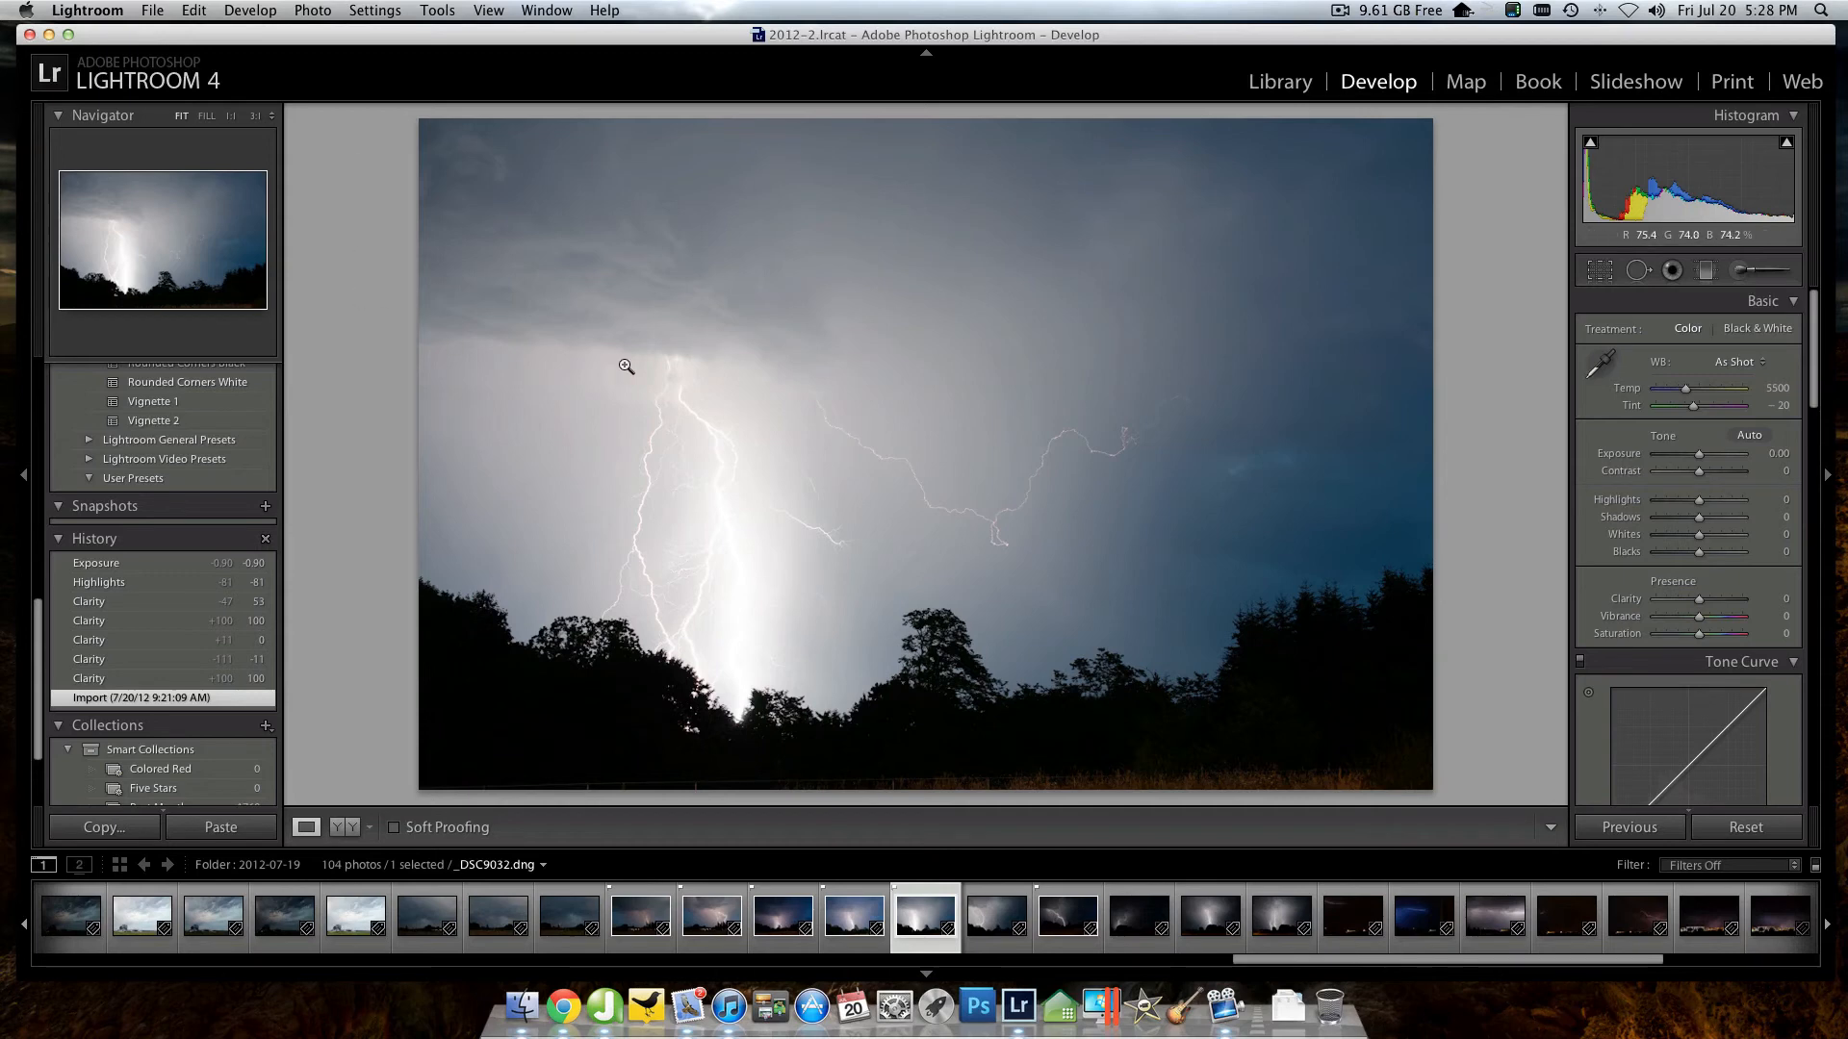
mouse_move(1032, 477)
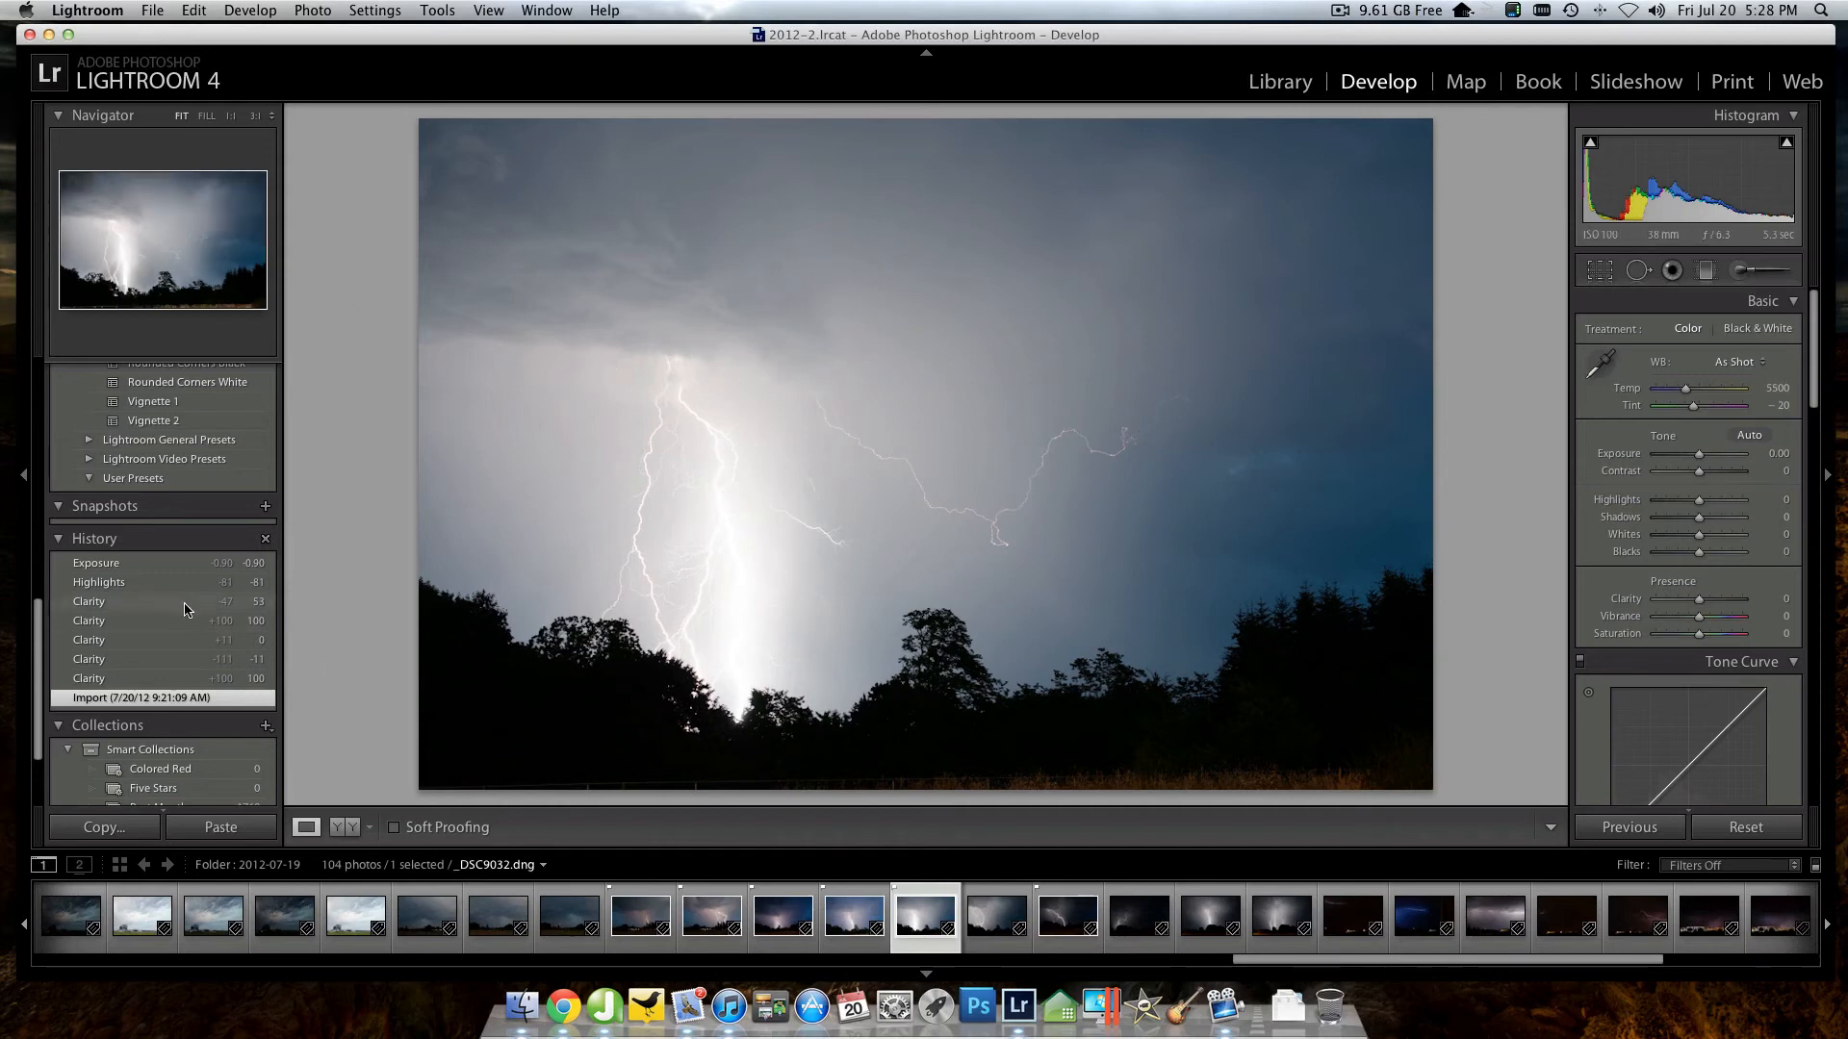
- Return to the latest Exposure history step showing the fully edited, darker photo
click(96, 562)
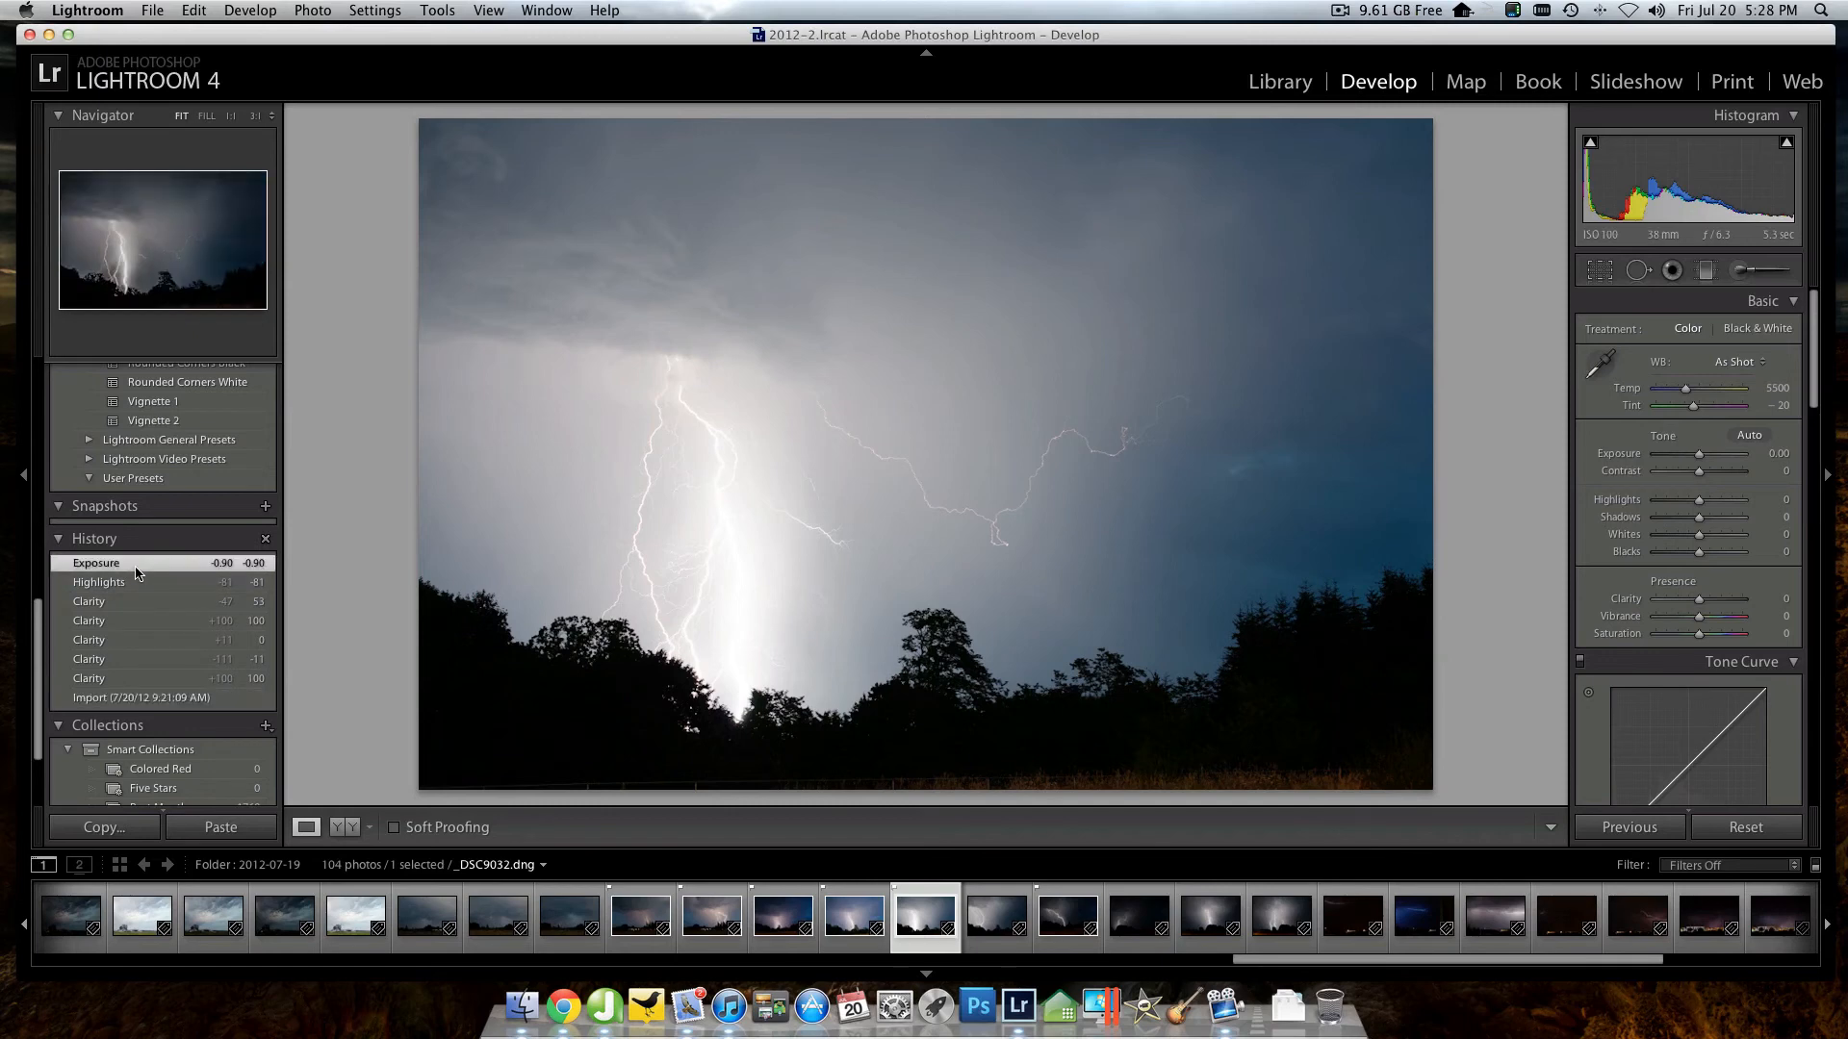
click(97, 562)
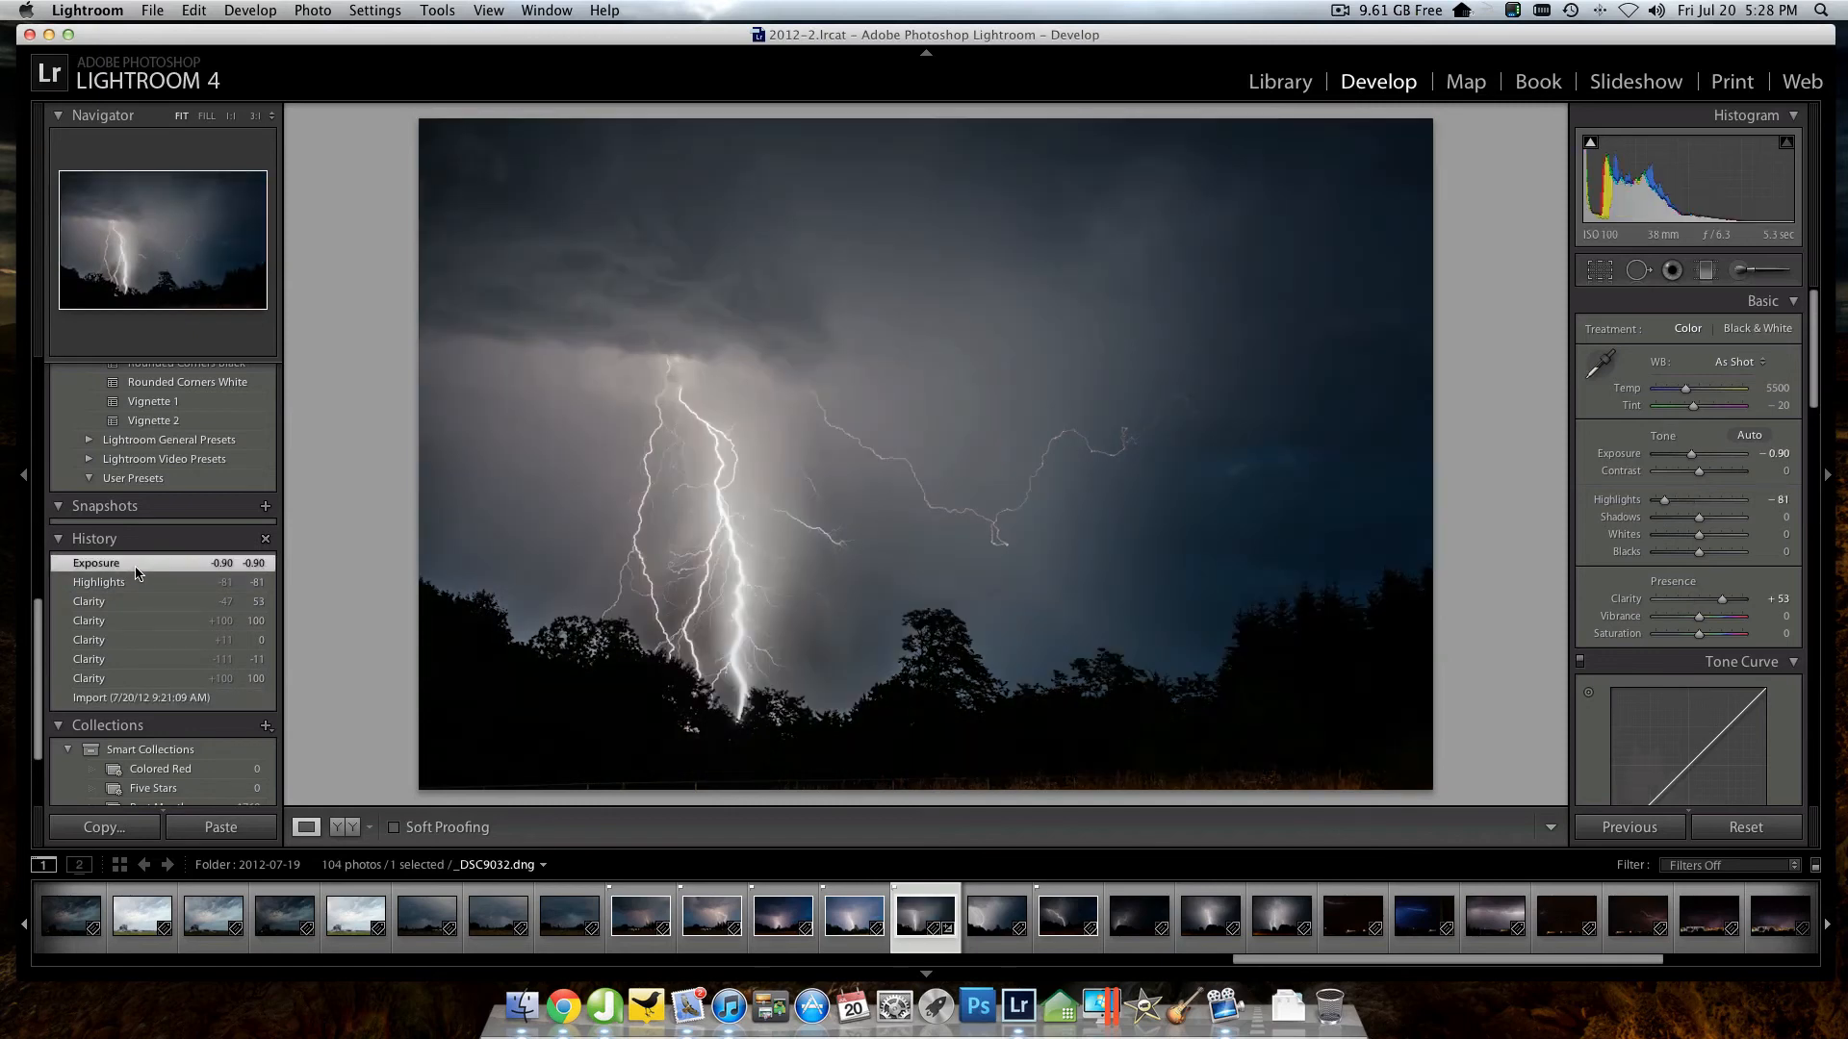